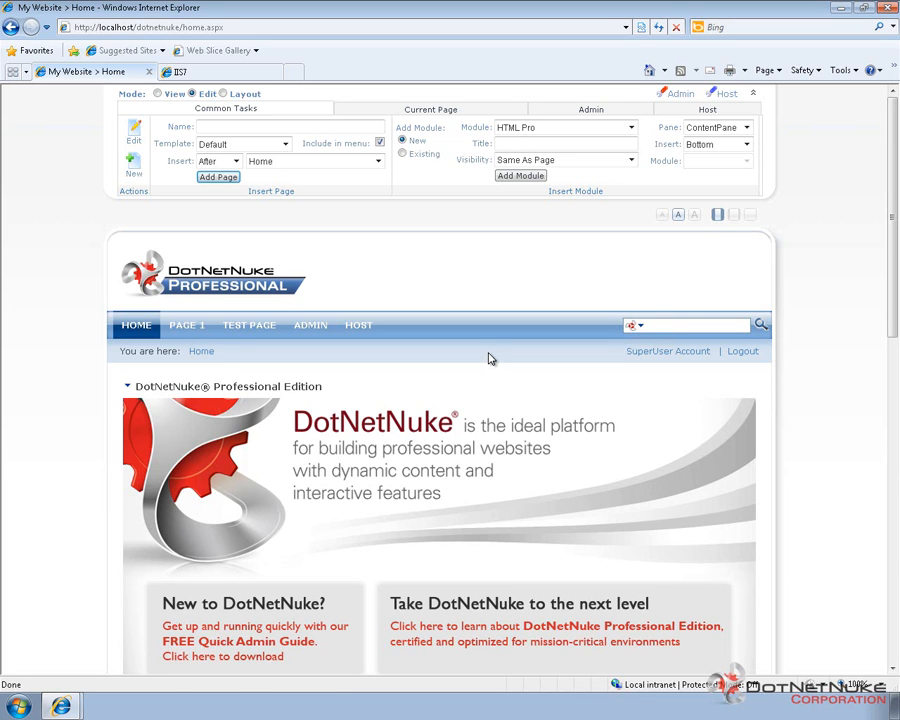
mouse_move(456, 358)
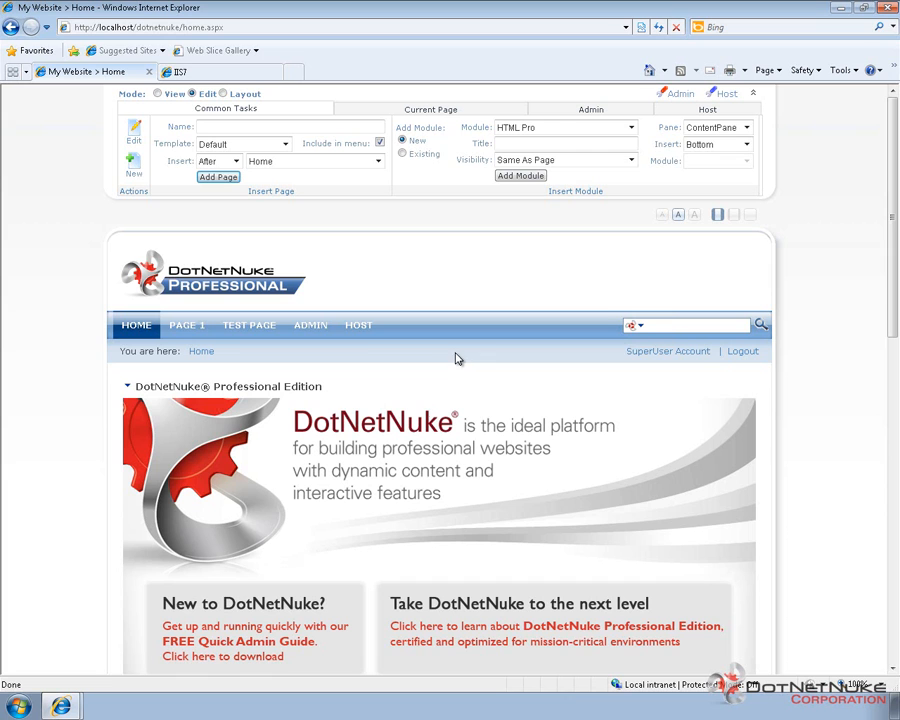
mouse_move(358, 324)
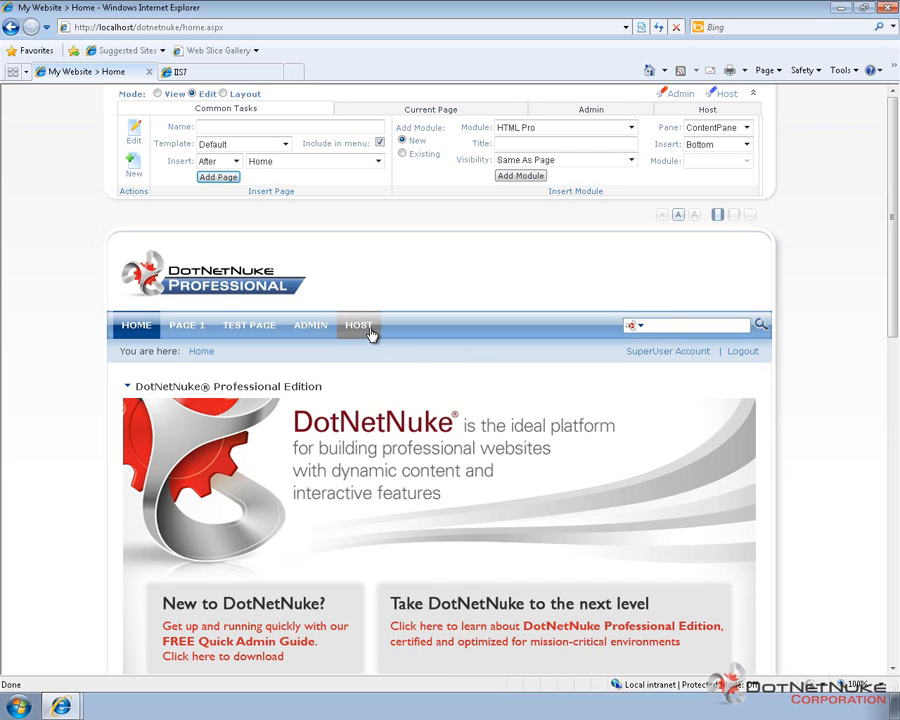
- Navigate via the Host menu to the Portals list
click(358, 324)
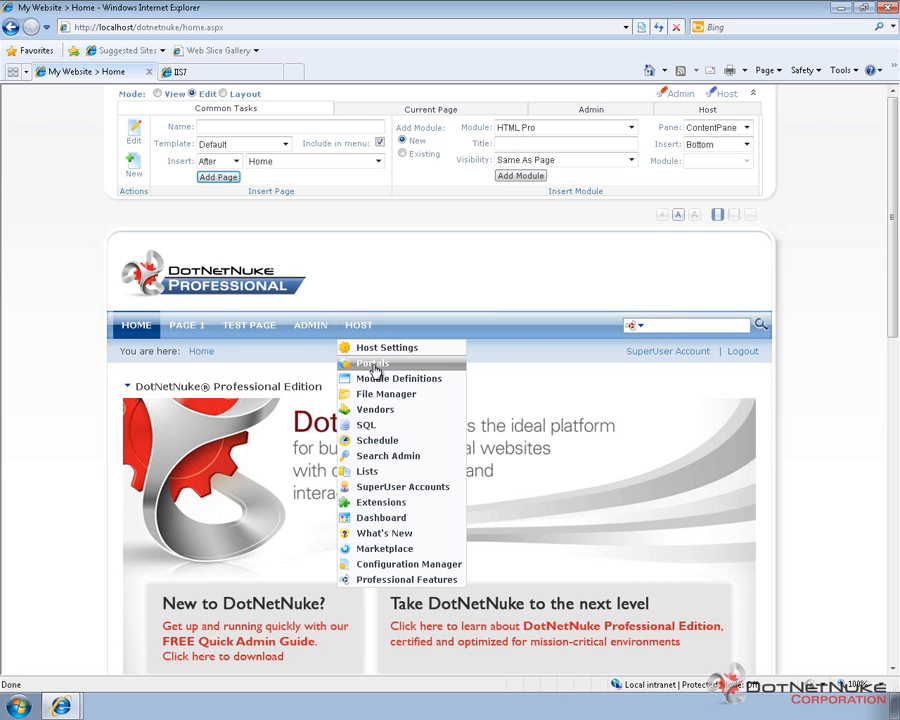
mouse_move(372, 364)
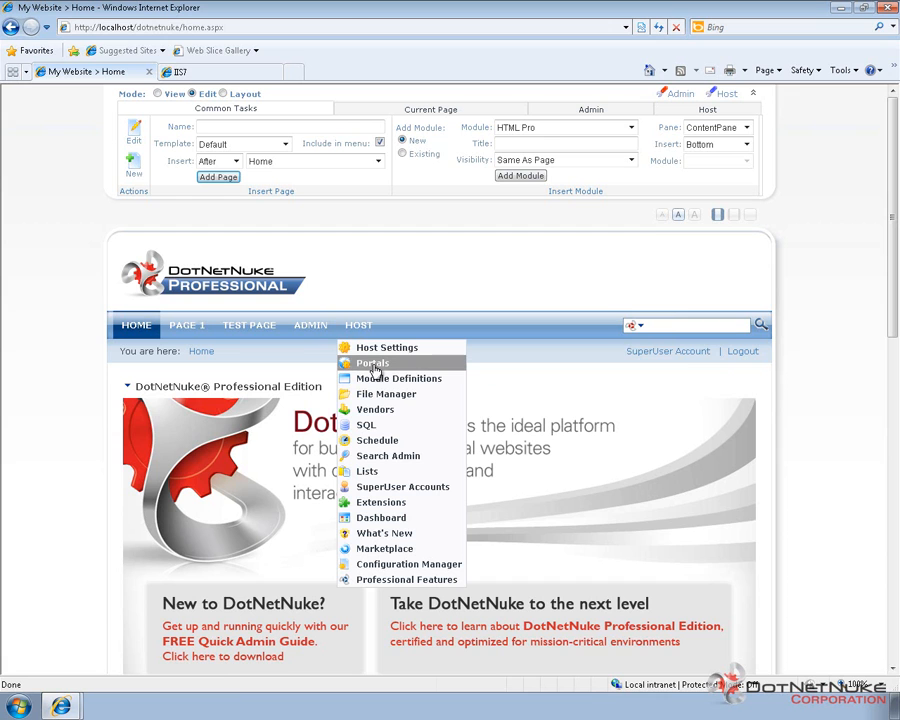
click(372, 364)
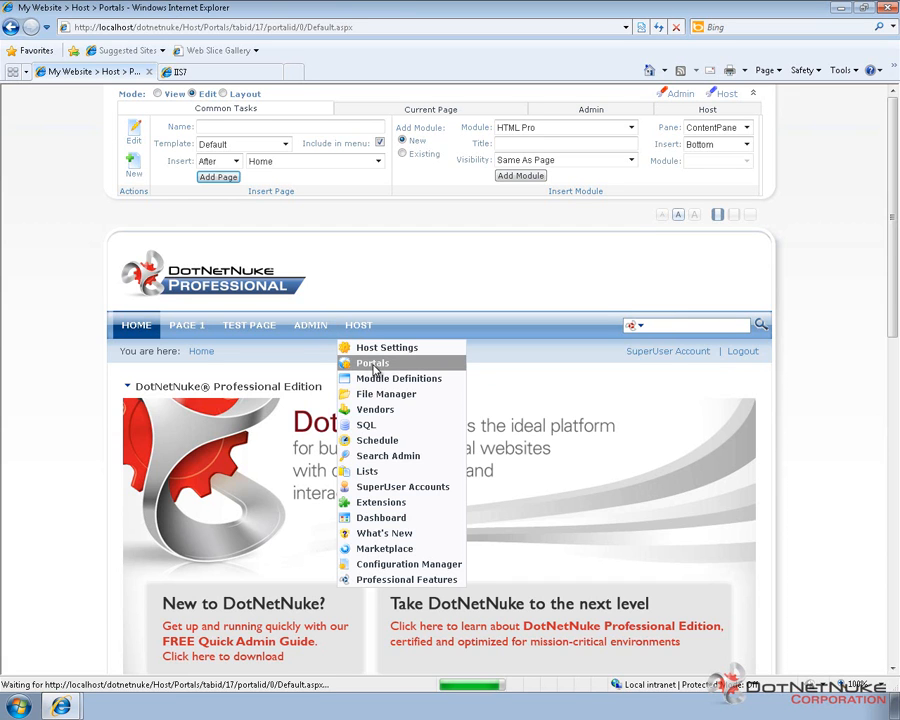
- Start Add New Portal from the Portals module's action menu
click(372, 362)
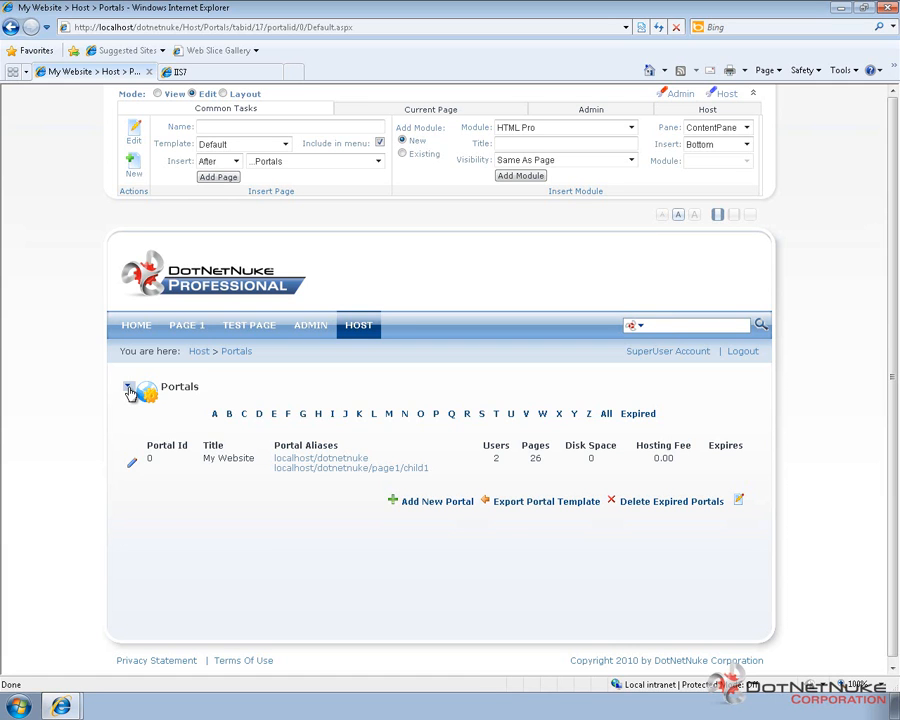
click(128, 390)
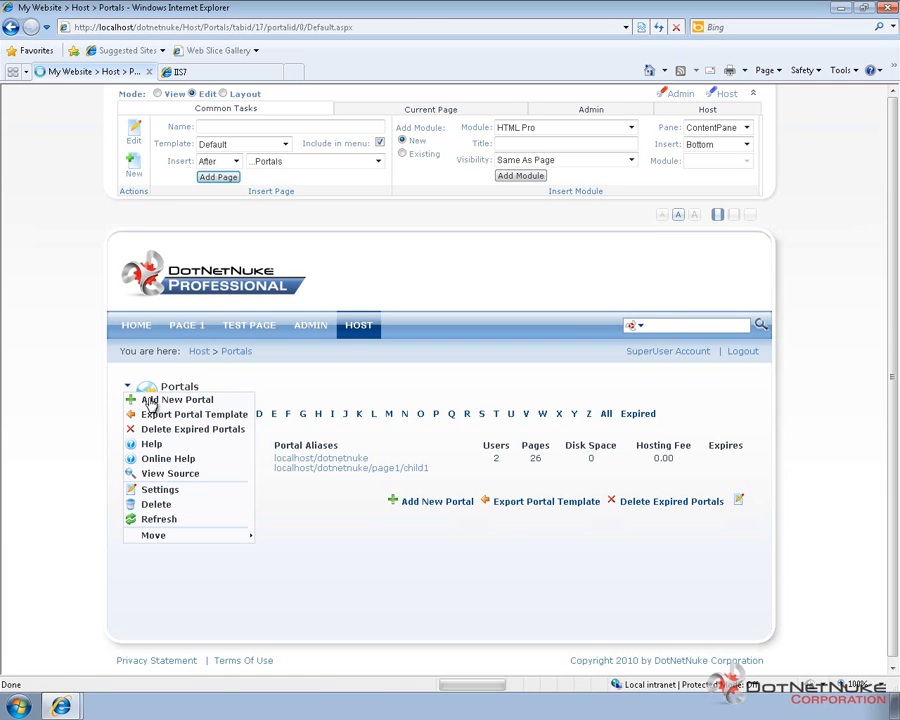
click(176, 400)
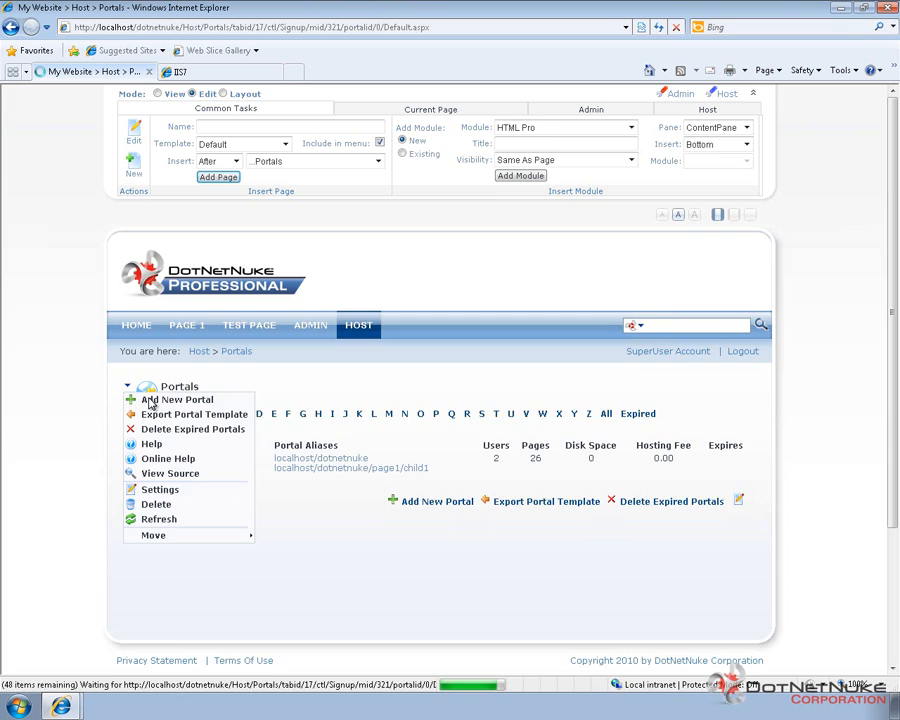
click(176, 400)
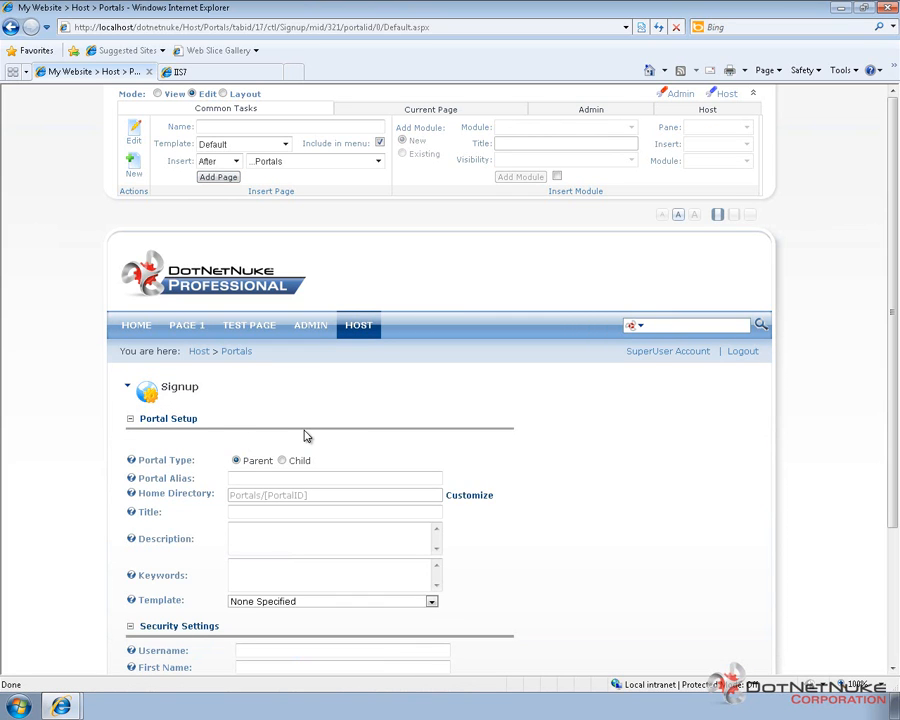
mouse_move(368, 456)
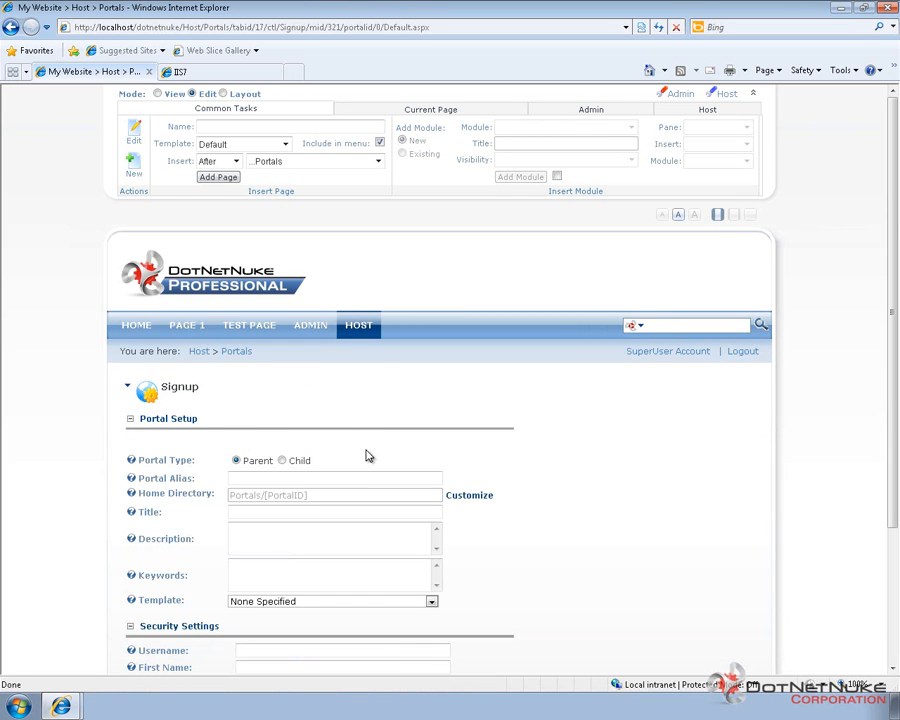
scroll(down, 3)
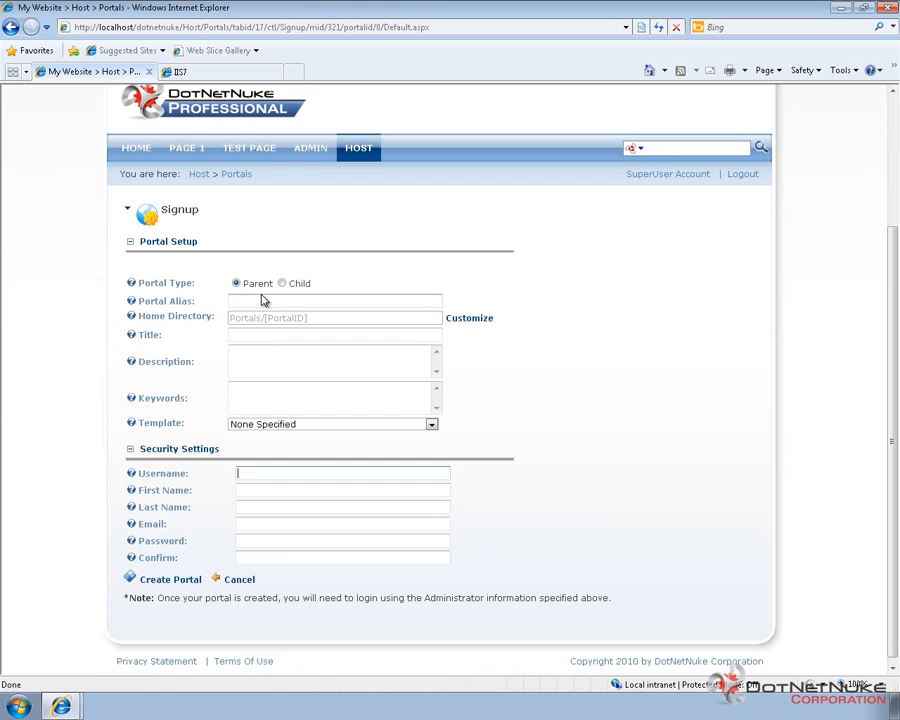
click(336, 300)
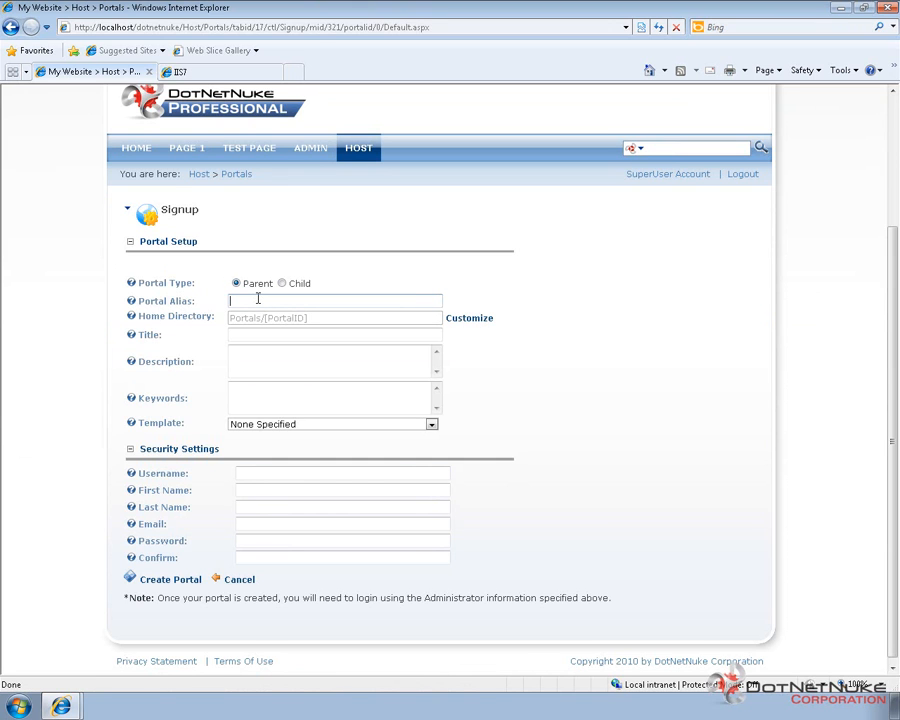
text(www.do)
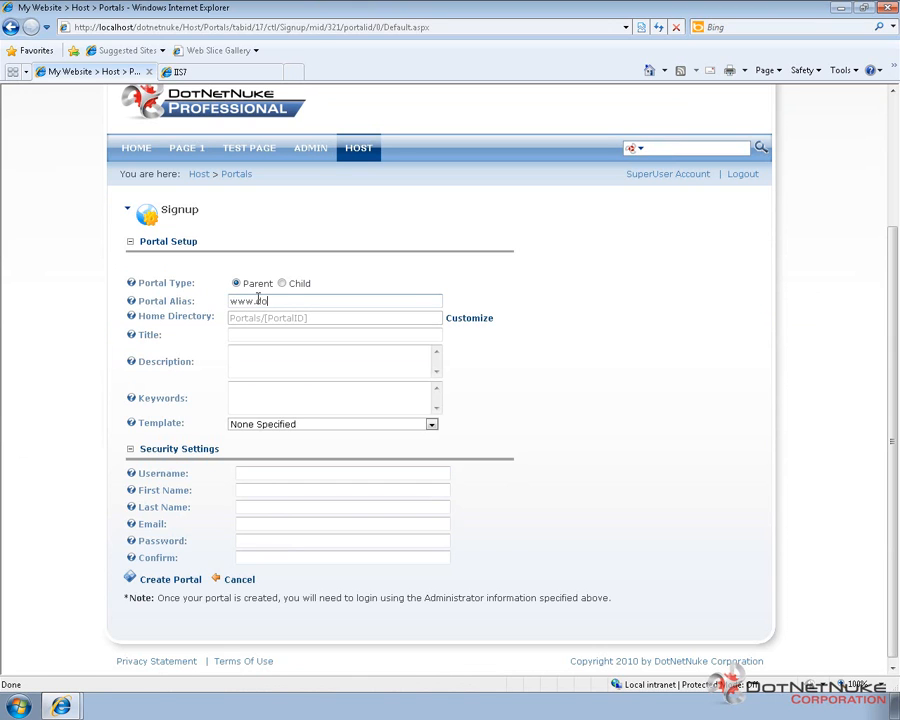
text(tnet)
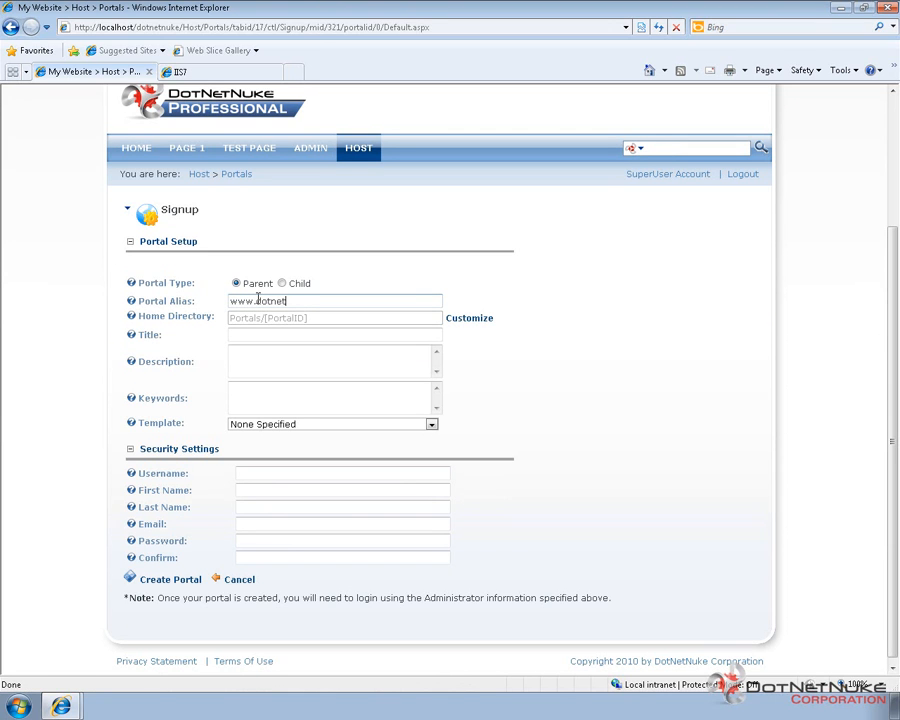
text(nukedemo.com)
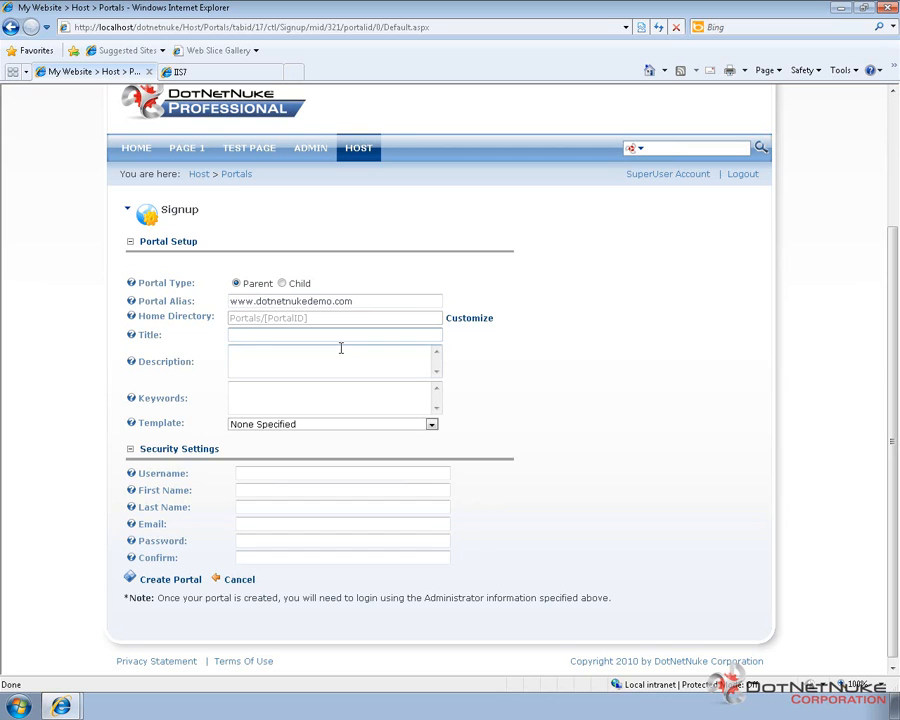
- Set title DotNetNukeDemo.com, placeholder description and keywords, and the Default Website template
text(DotNetNukeDemo.c)
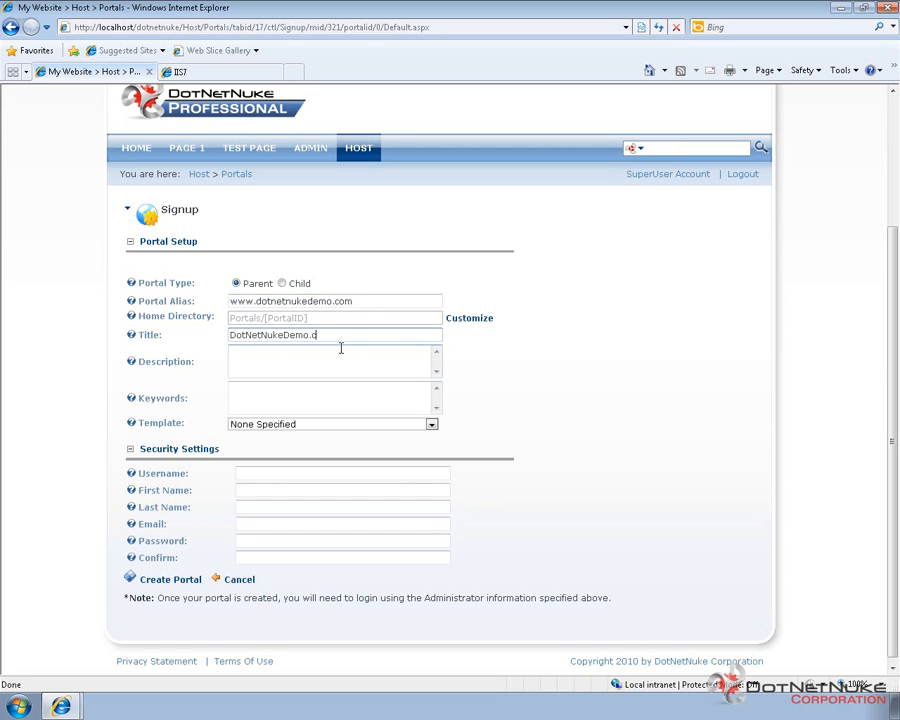
text(de)
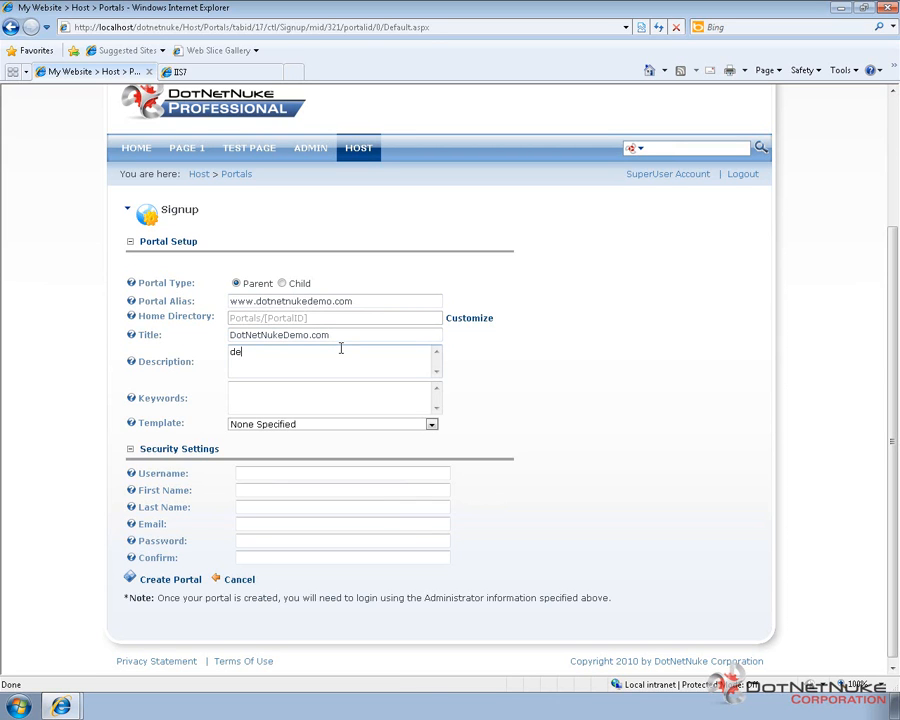
text(keywords)
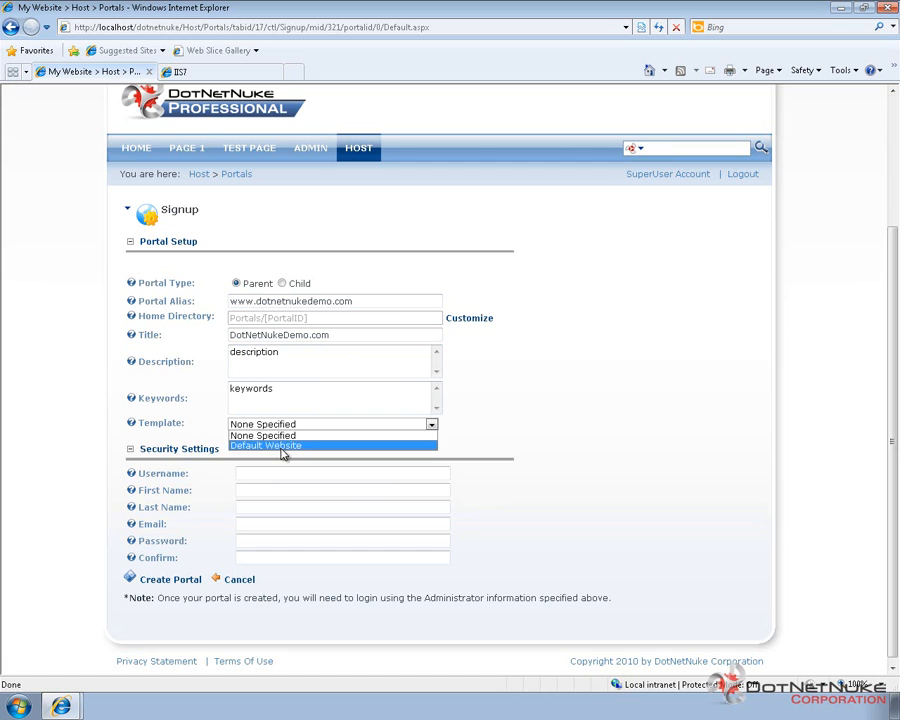
click(264, 444)
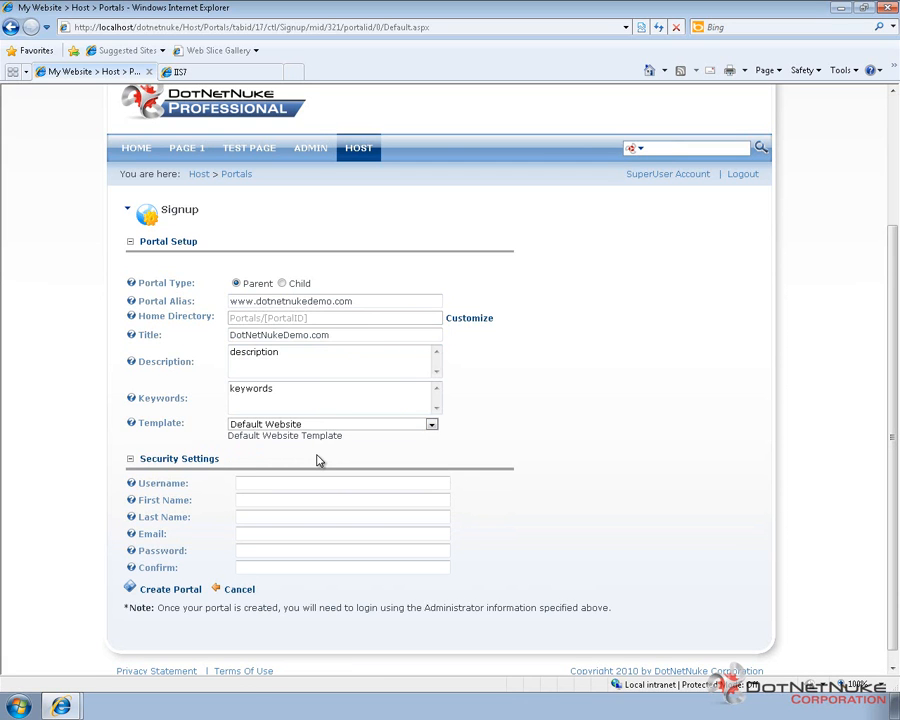
click(342, 482)
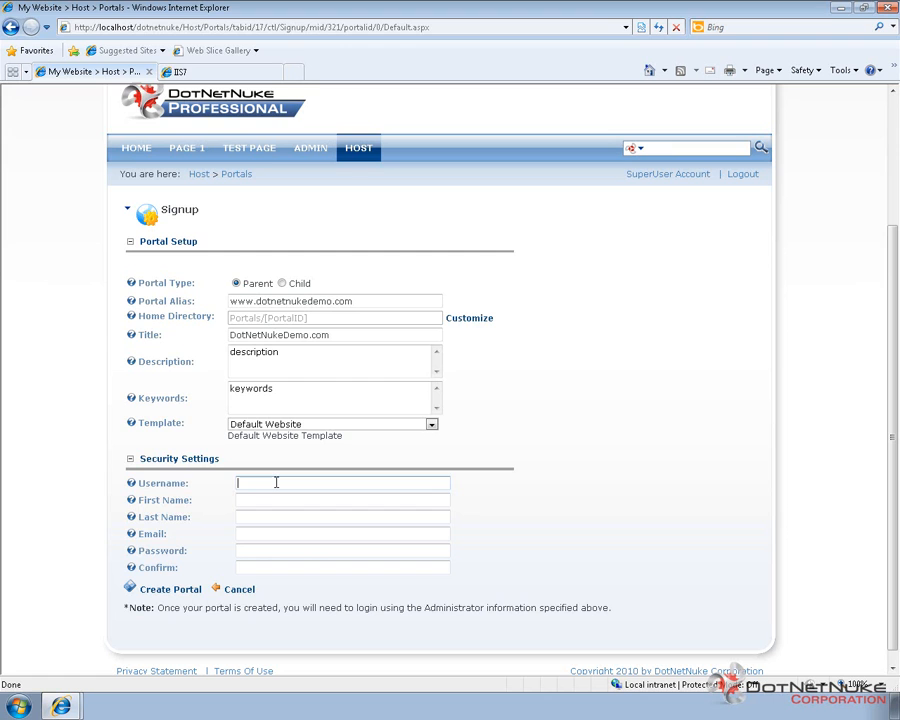
- Enter administrator account admin2 with its name and password, and create the portal
text(admin2)
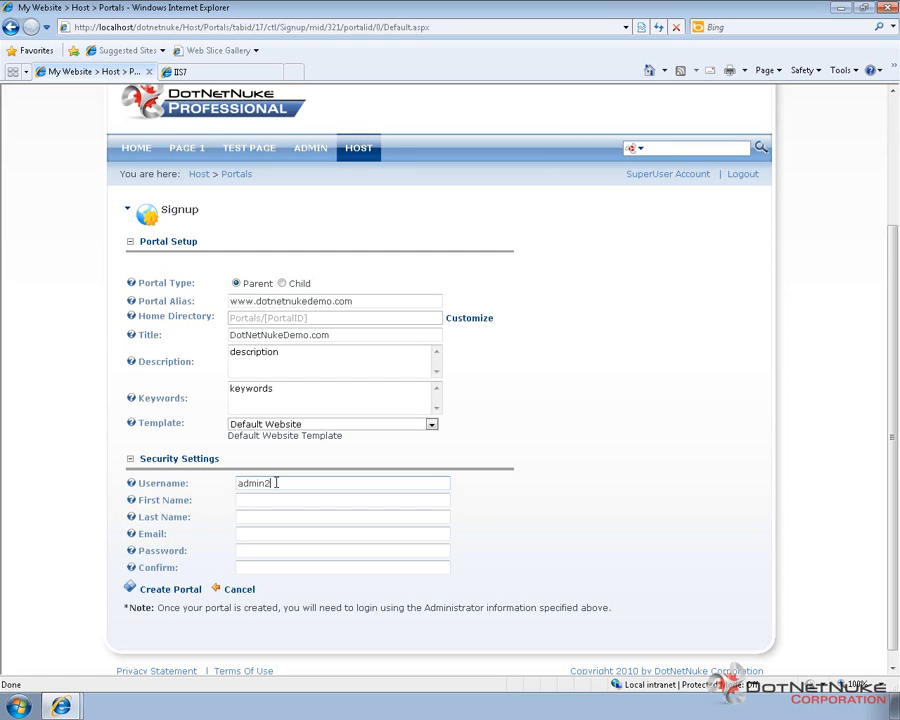
text(Admin)
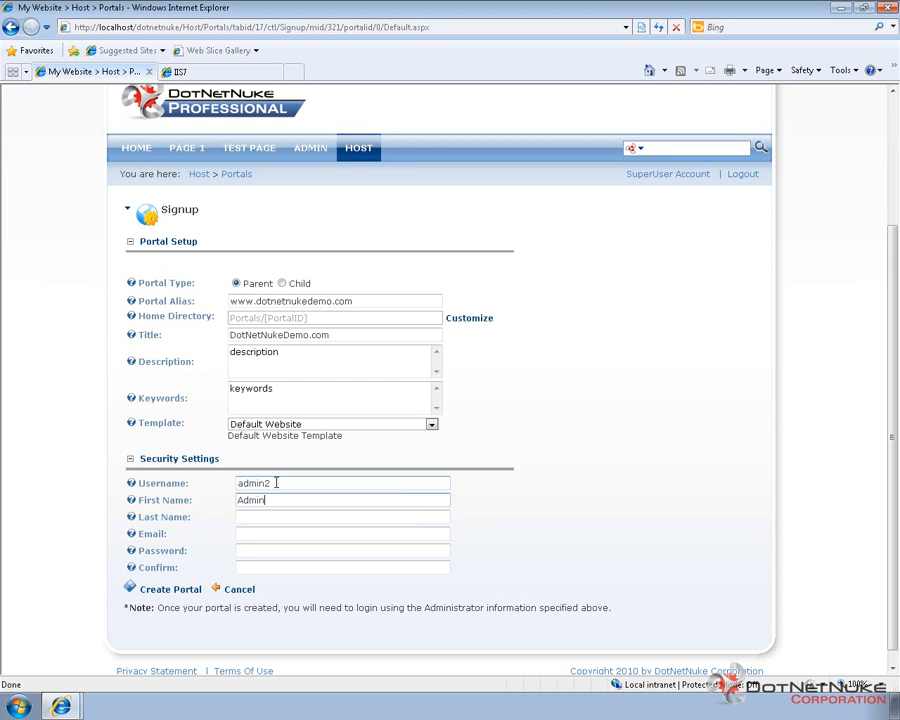
text(admin2@change.me)
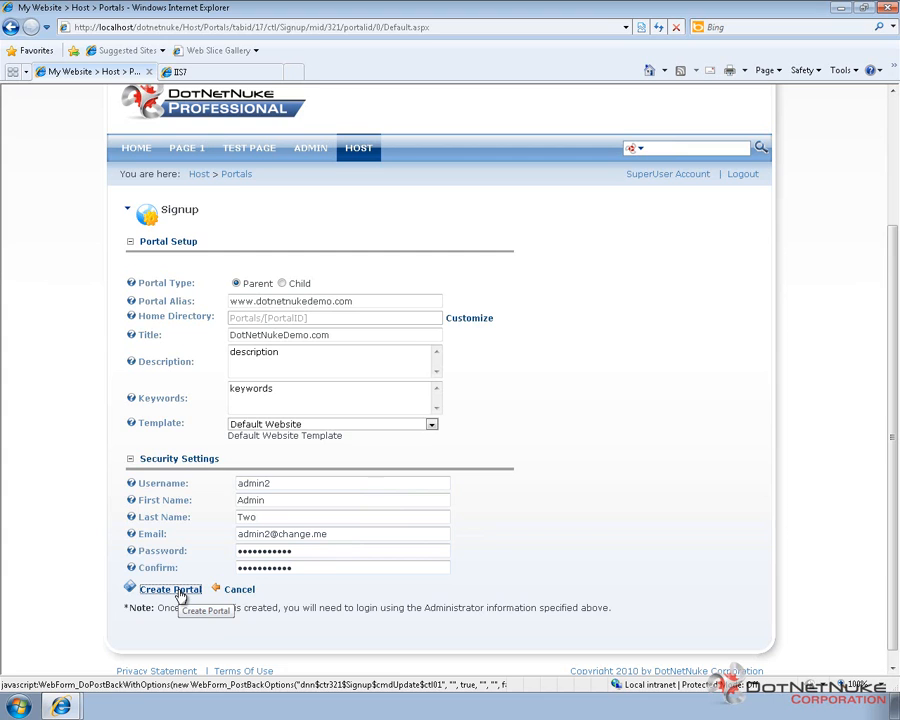
click(170, 588)
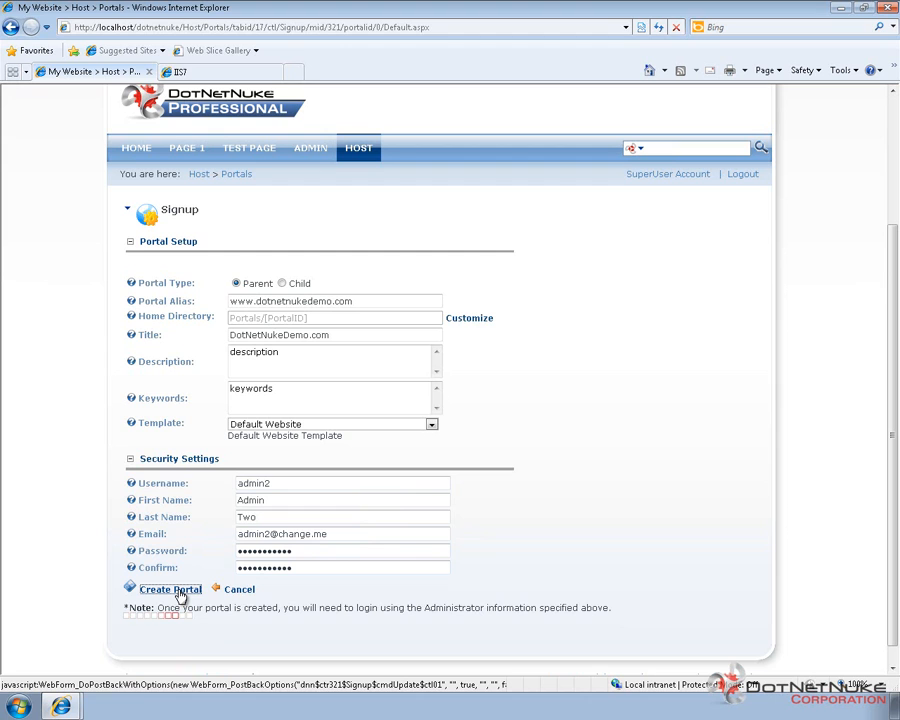
click(170, 588)
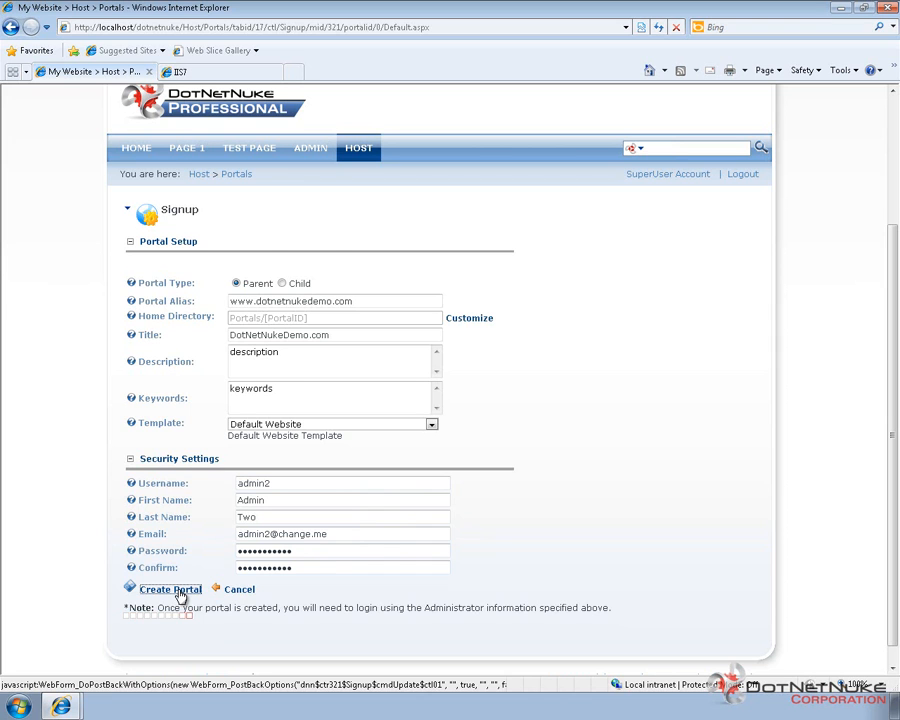
click(170, 588)
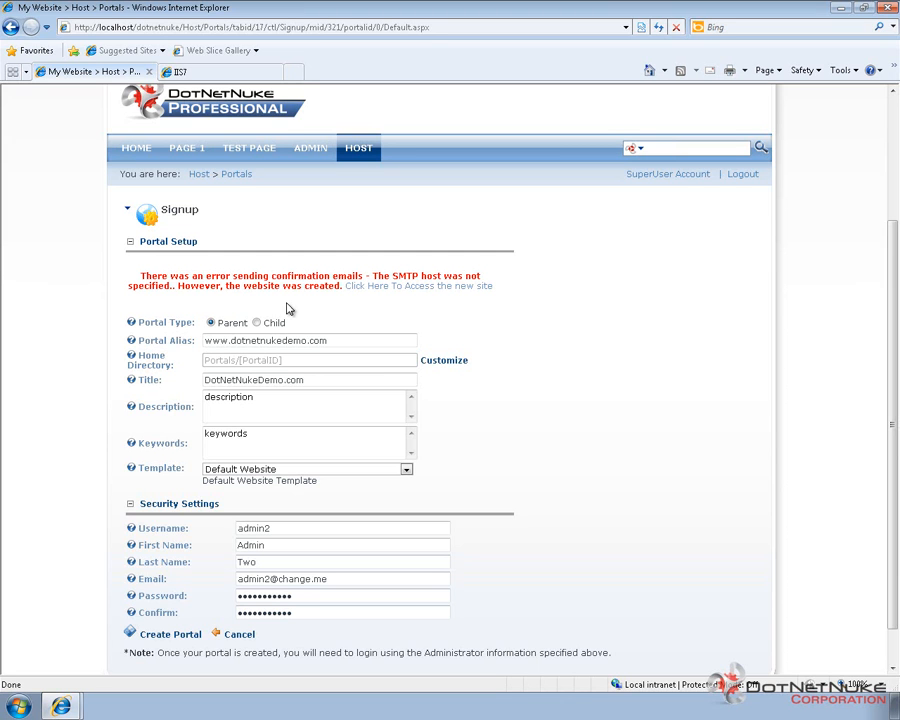
mouse_move(294, 308)
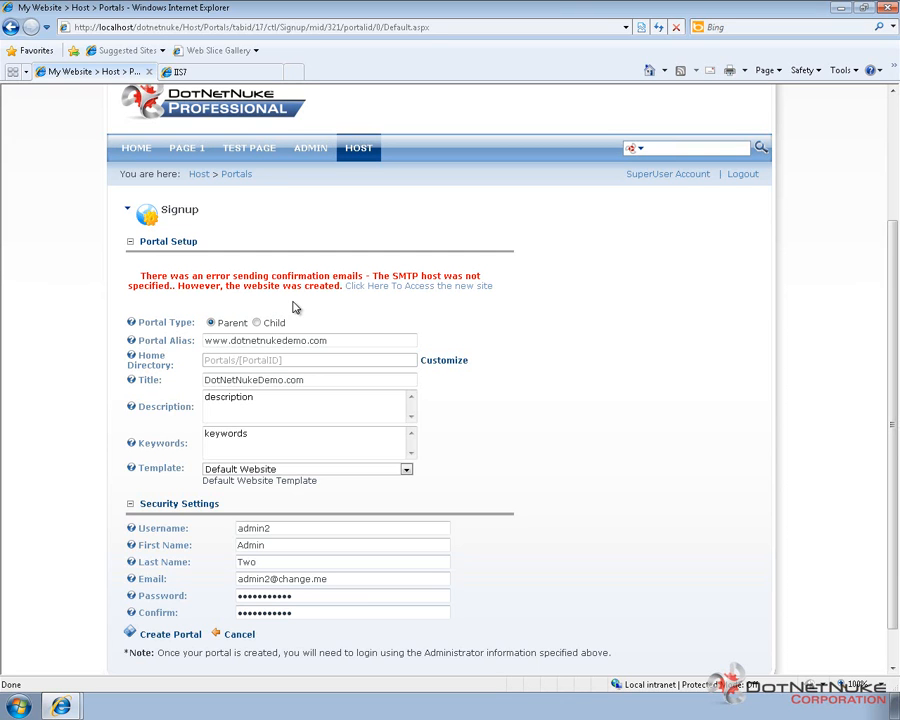
mouse_move(430, 292)
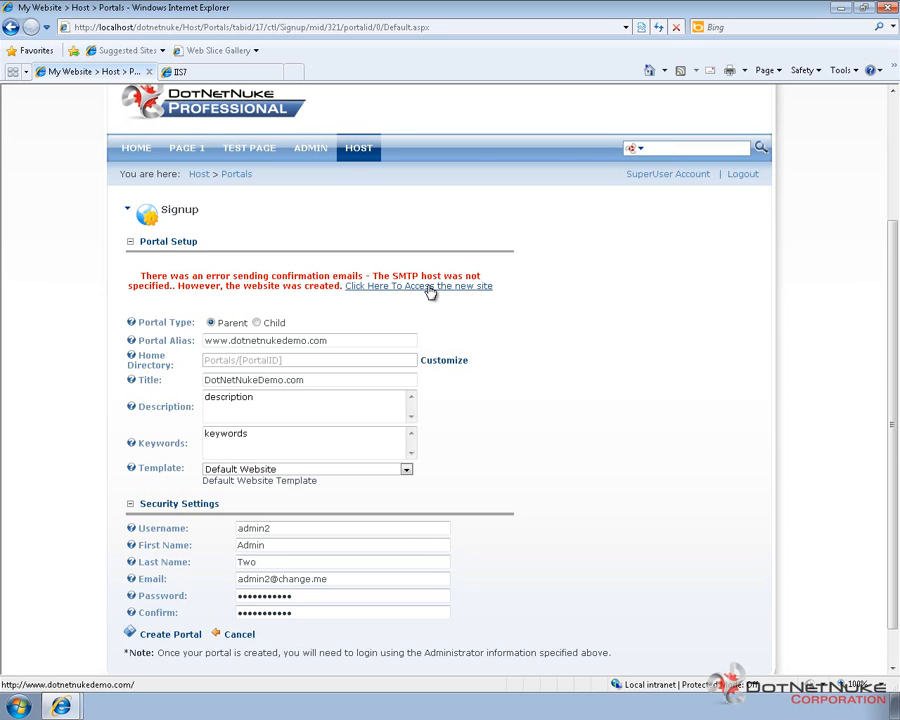
click(418, 286)
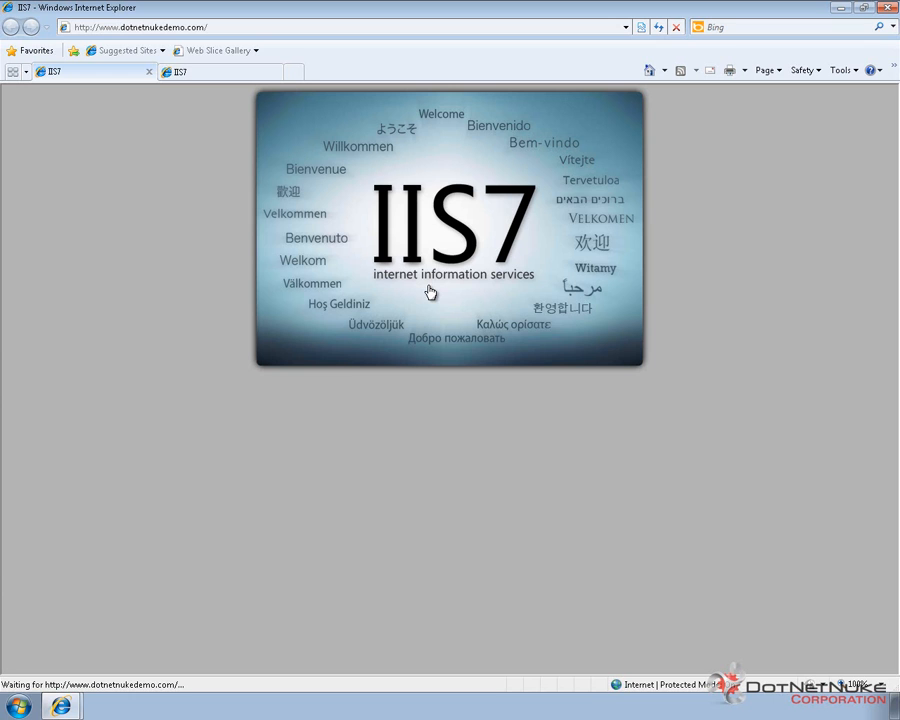
- Launch IIS Manager by searching inetmgr from the Start menu
click(16, 706)
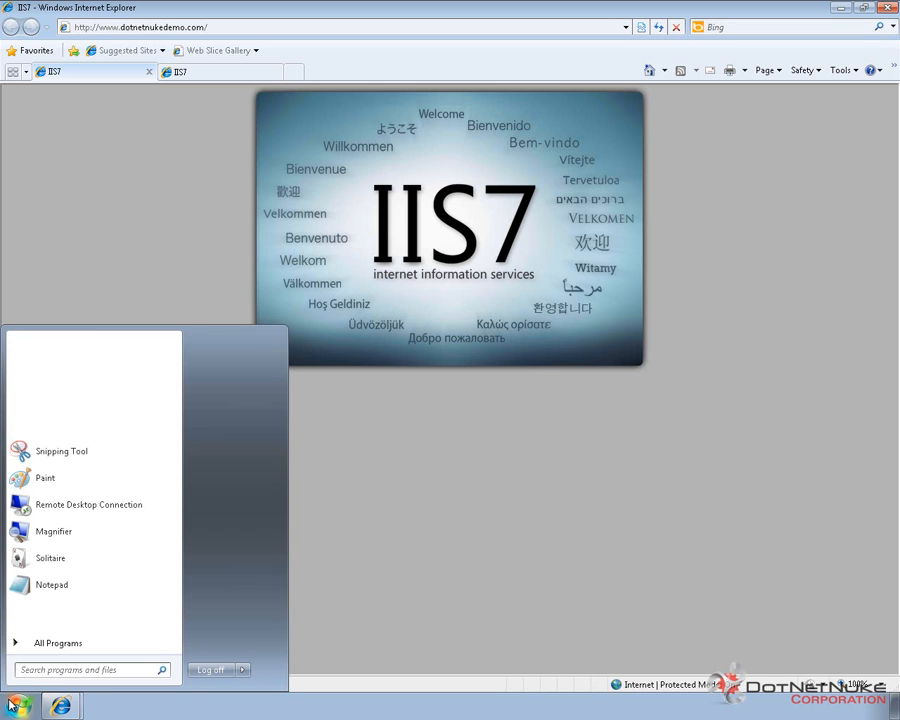
text(inetmgr)
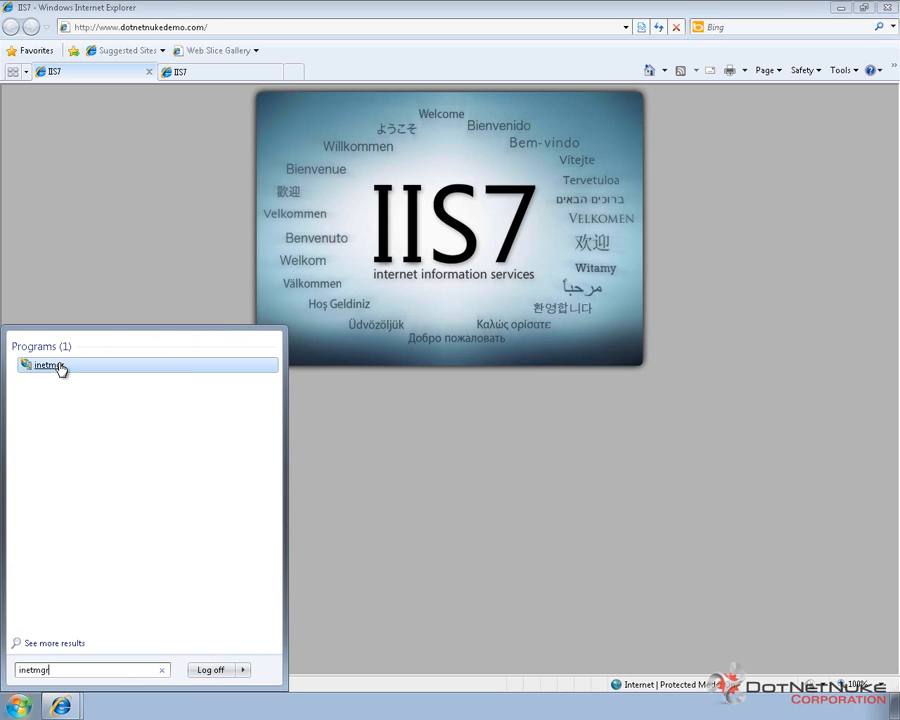
click(60, 364)
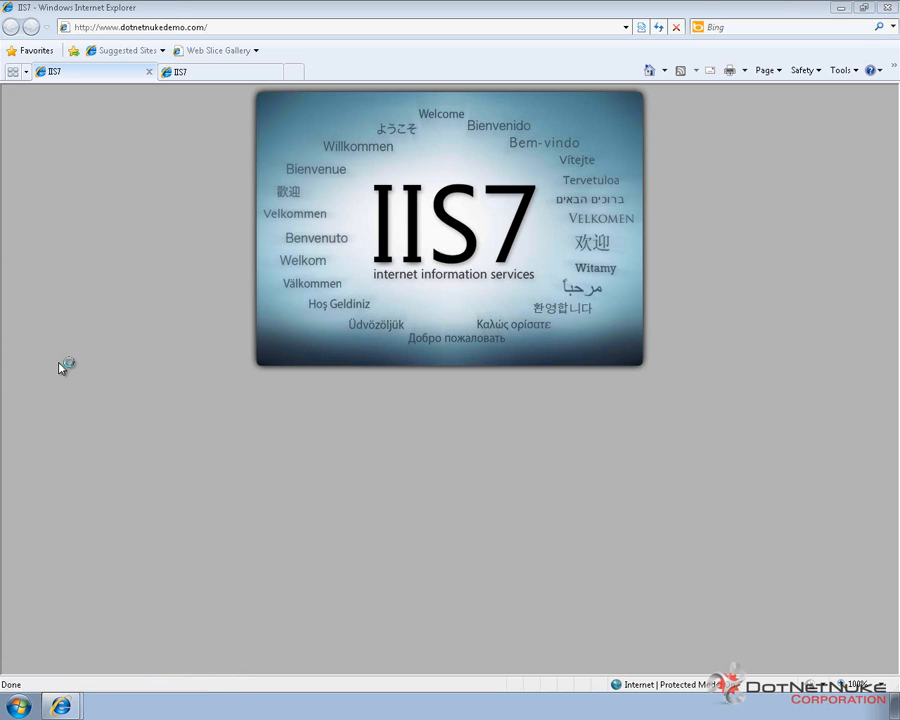
mouse_move(236, 336)
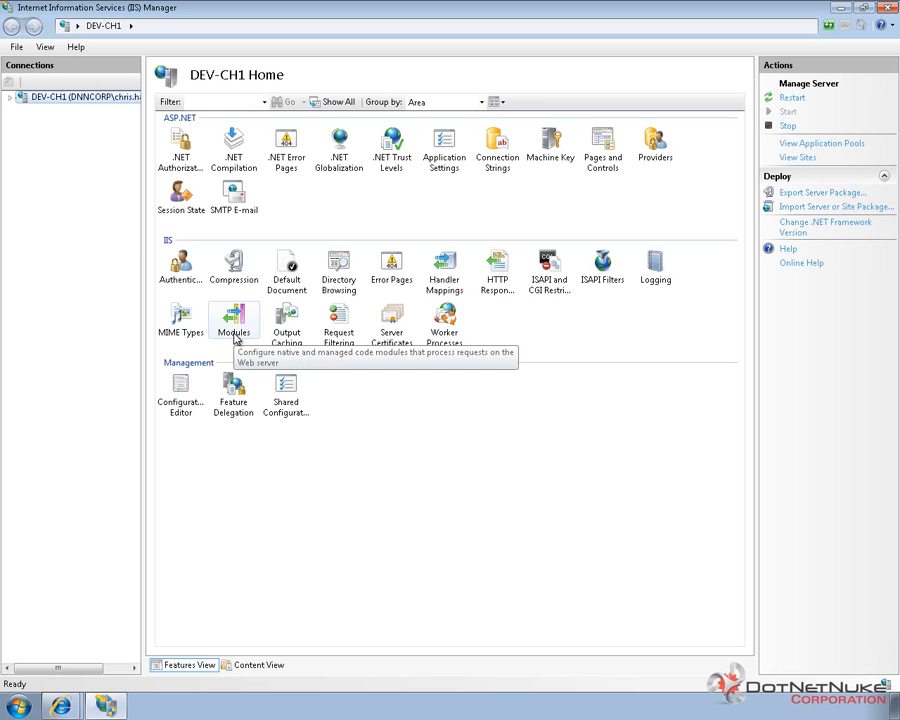
mouse_move(136, 230)
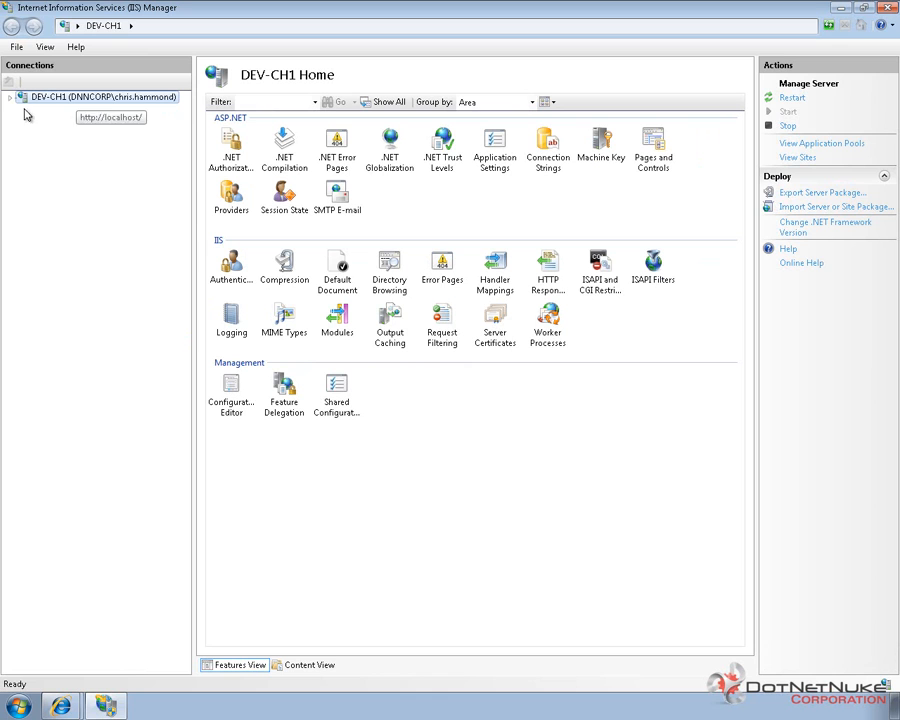
- Expand the server's Sites and Default Web Site to reach the dotnetnuke application, then start adding a website
click(8, 96)
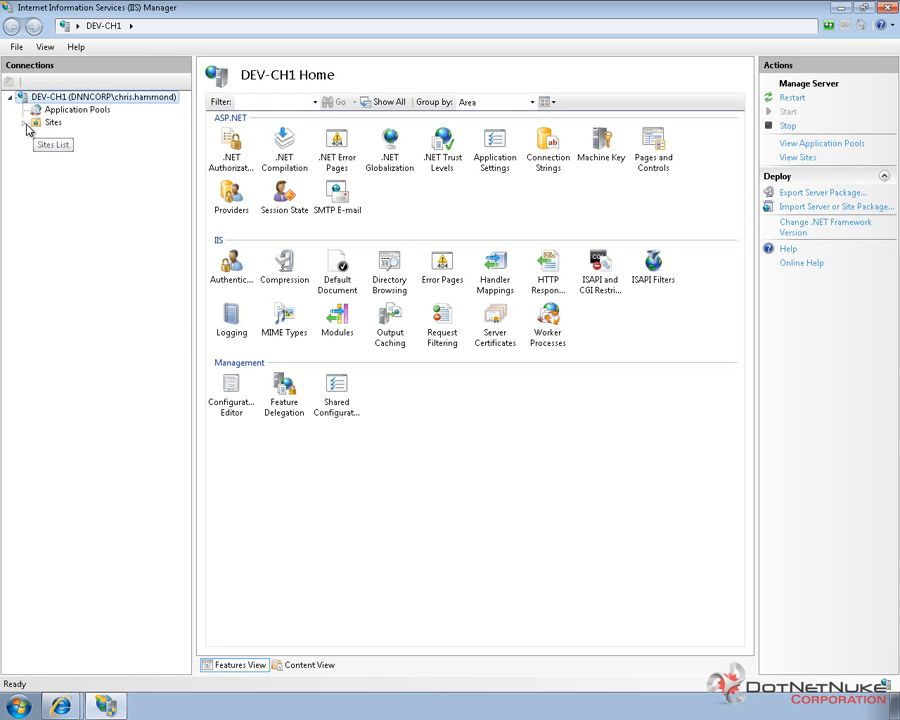
click(36, 122)
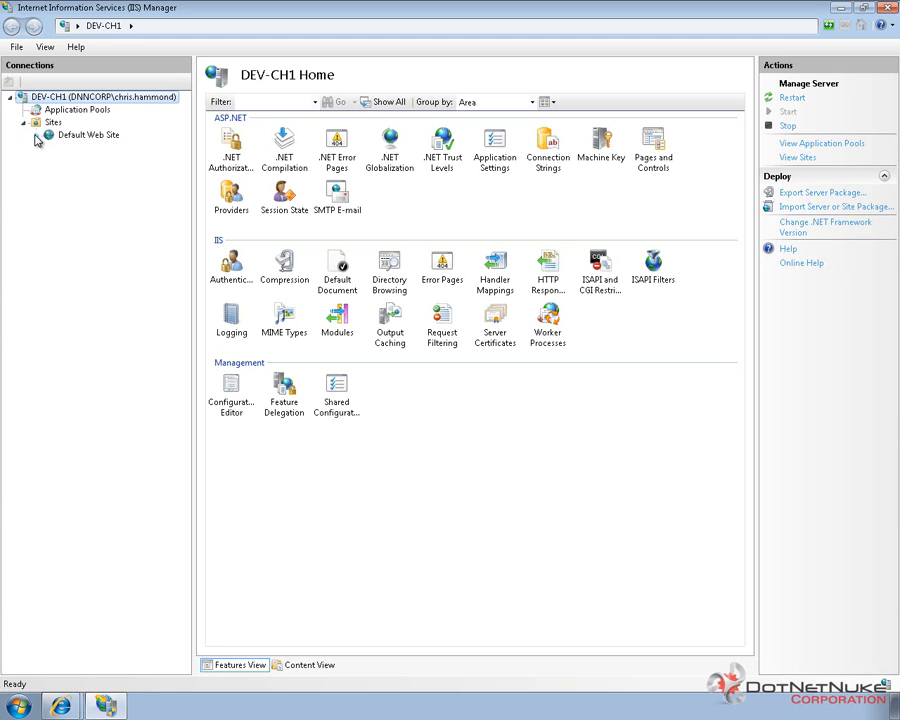
click(36, 136)
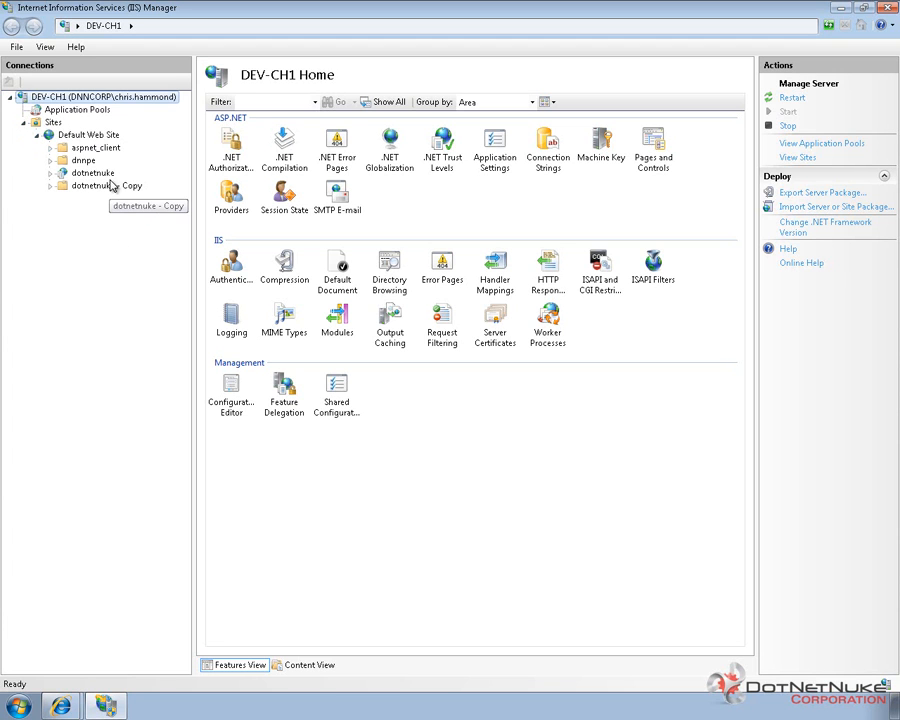
click(92, 172)
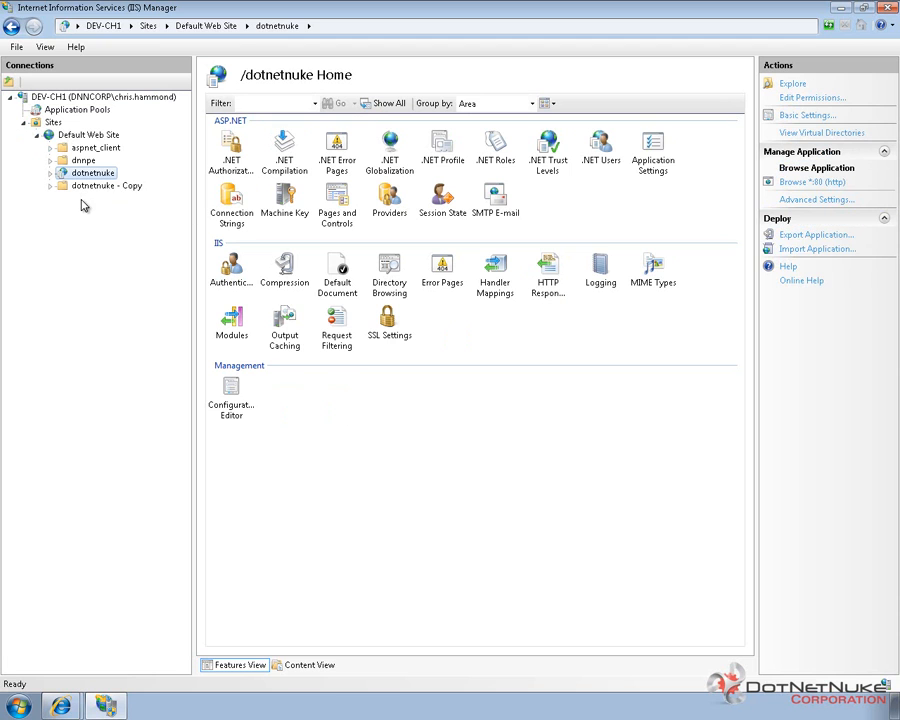
mouse_move(112, 204)
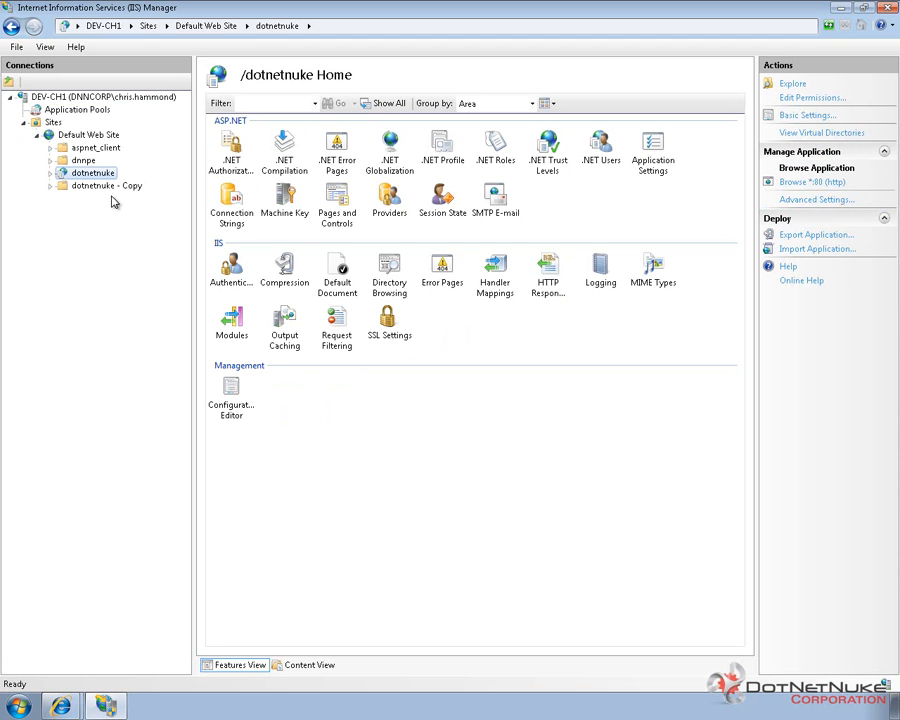
right_click(52, 122)
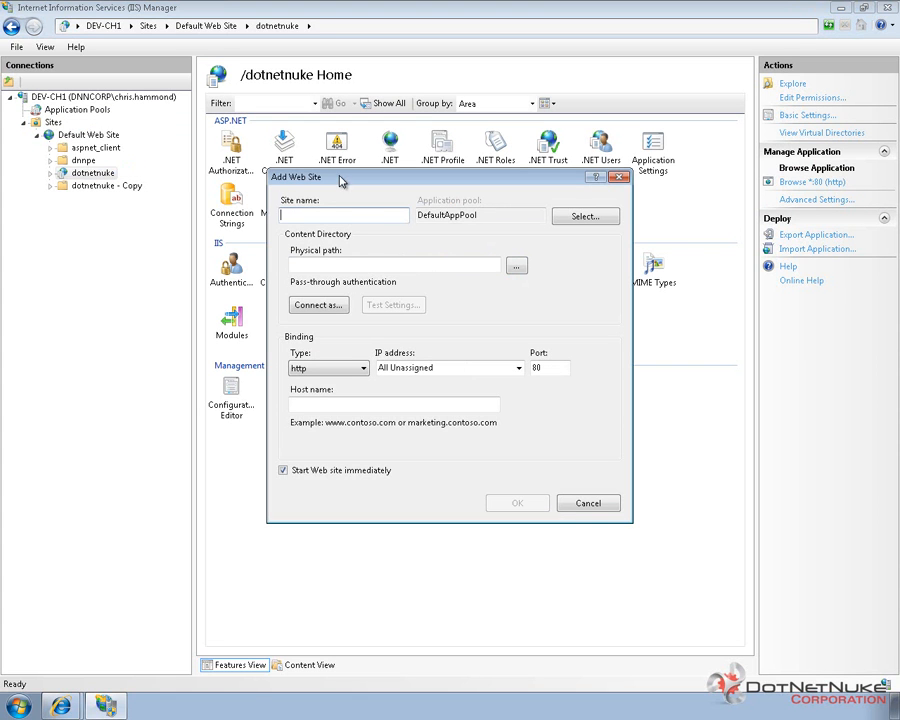
text(www.dotnetnukedemo.com)
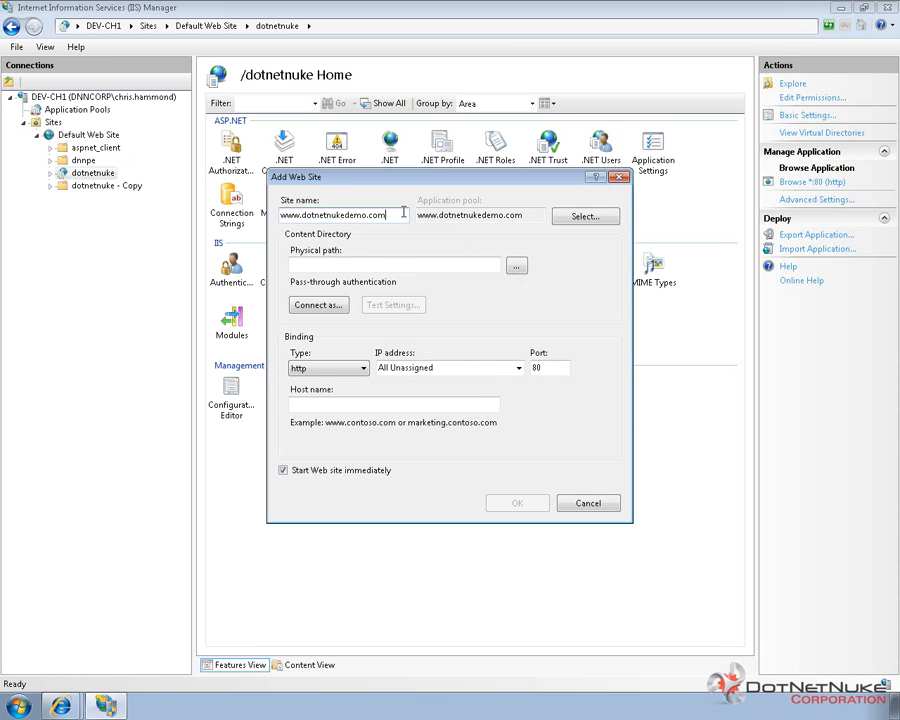
triple_click(344, 216)
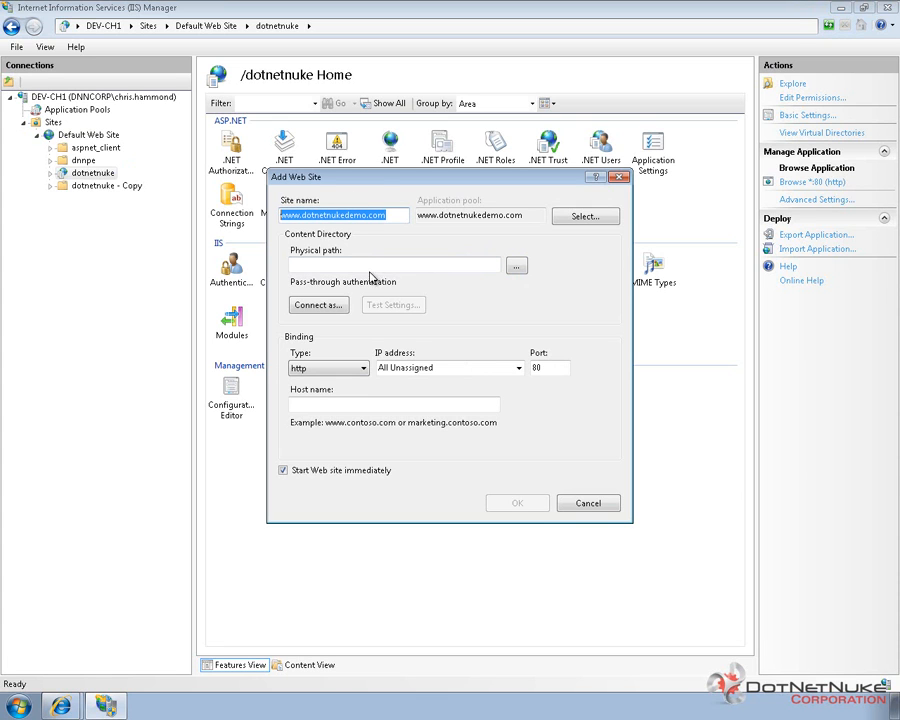
click(392, 264)
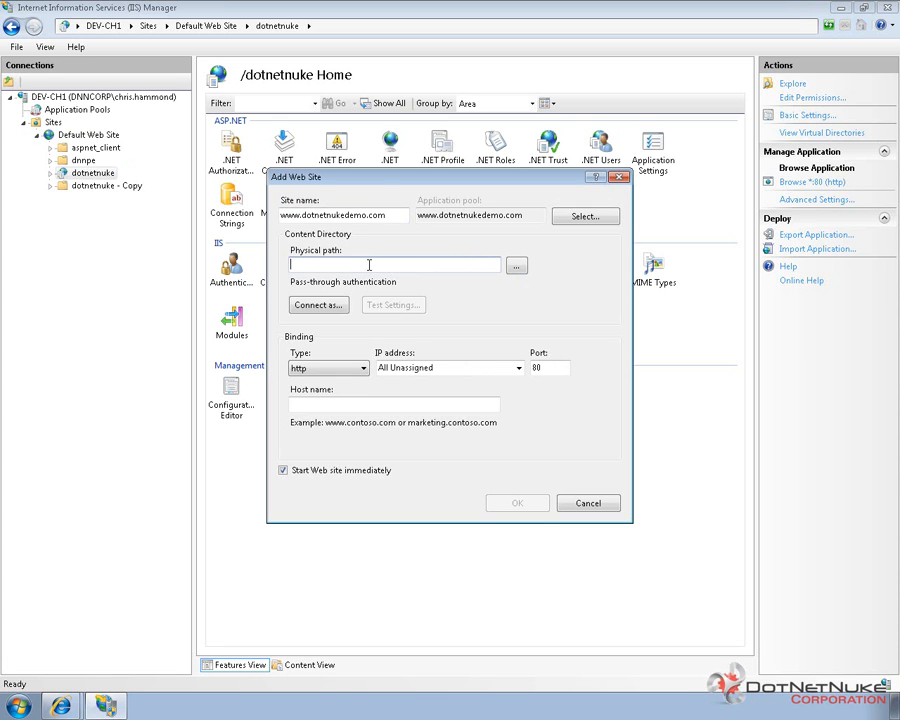
text(c:\inetpub\wwwroot)
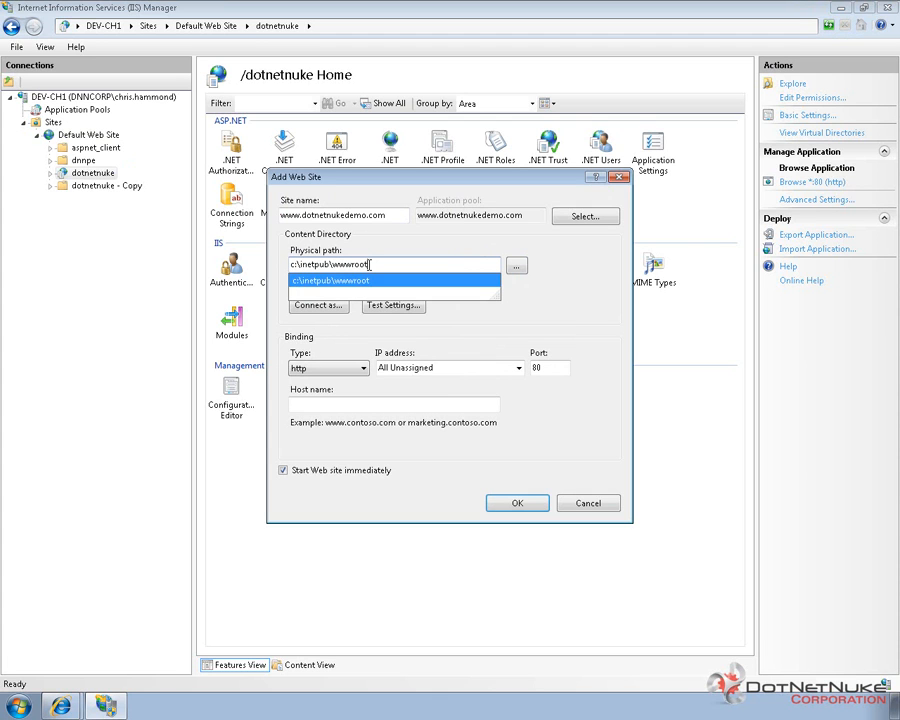
text(\dotnetnuke\)
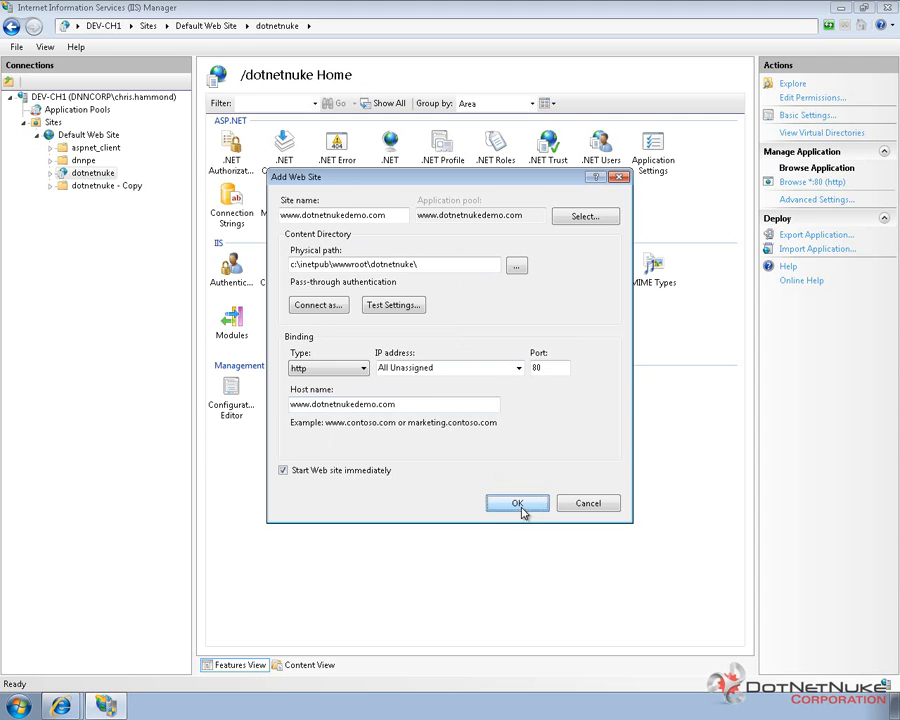
click(516, 504)
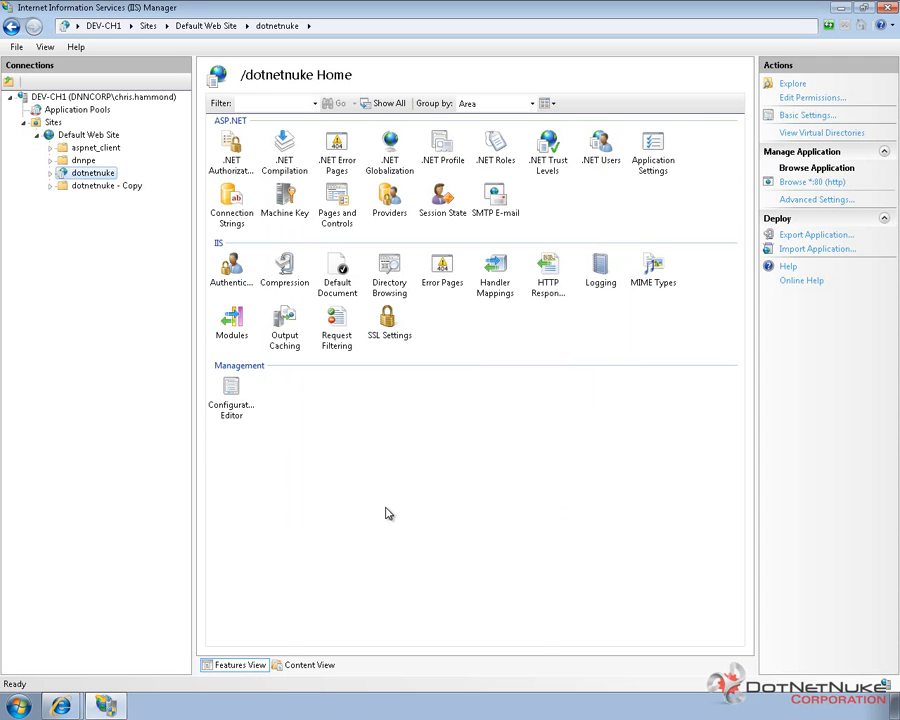
click(52, 122)
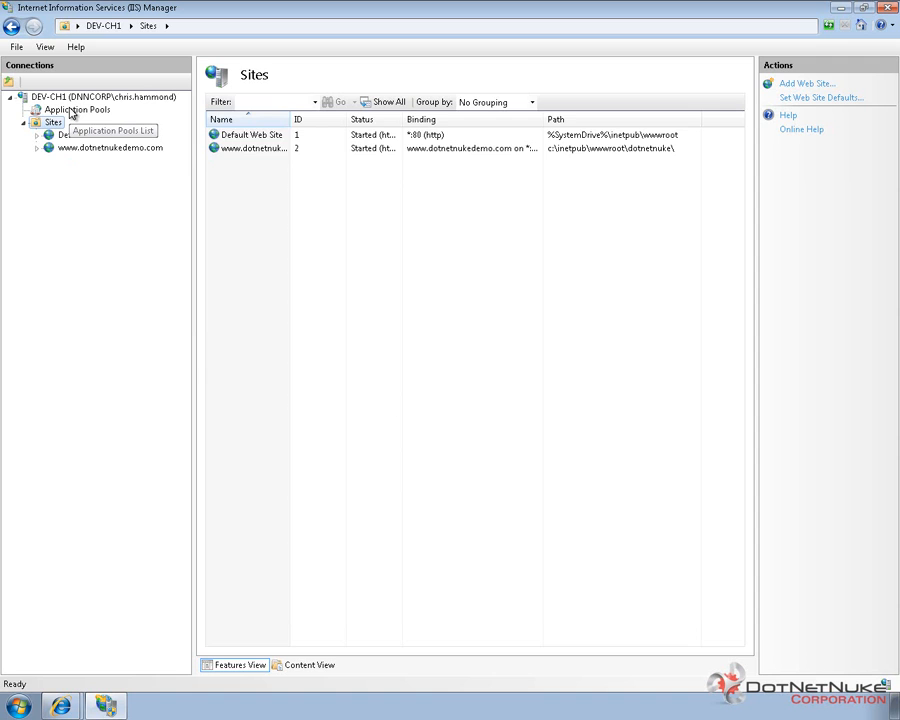
click(76, 108)
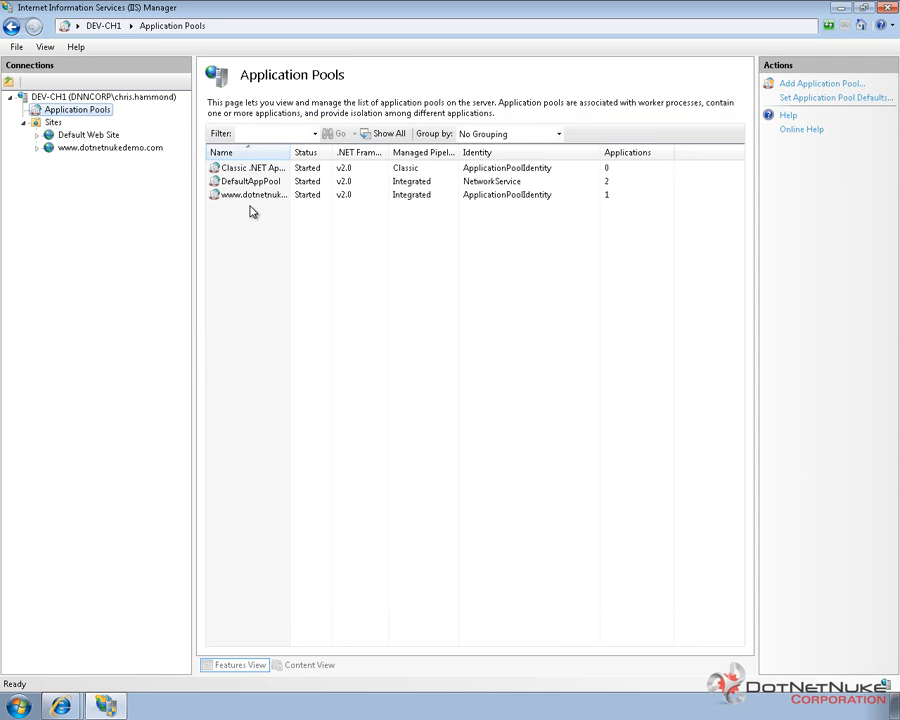
mouse_move(266, 232)
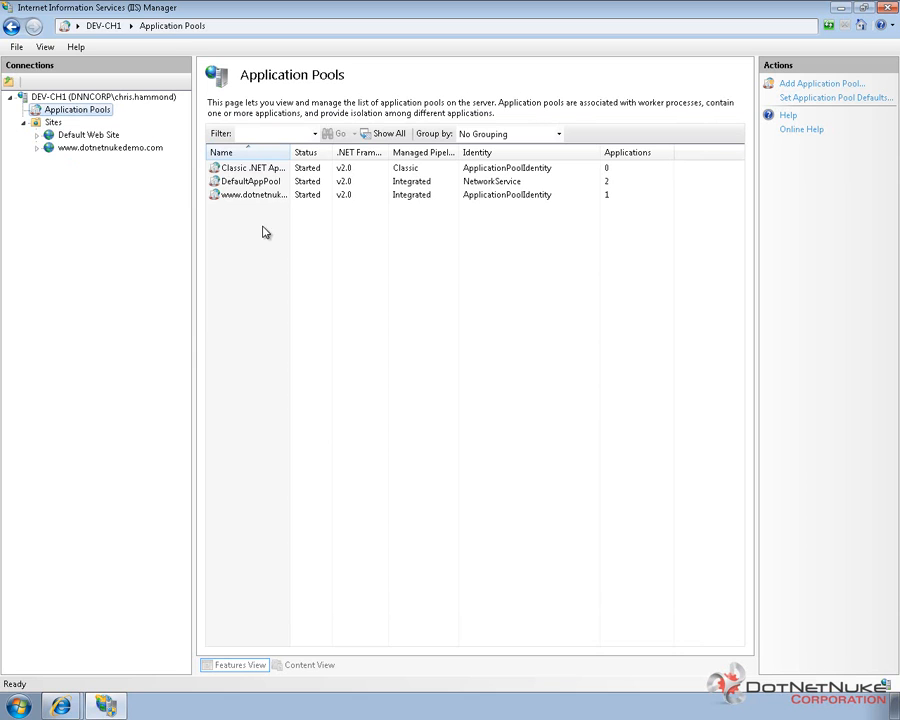
- Set the site's application pool to DefaultAppPool in its Advanced Settings and save
right_click(108, 148)
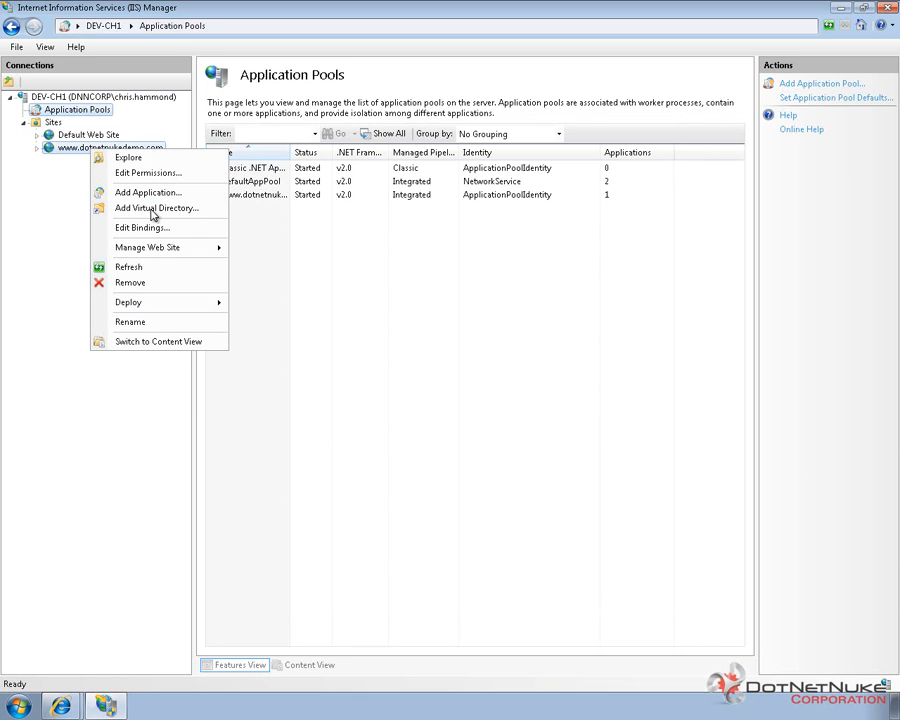
mouse_move(148, 248)
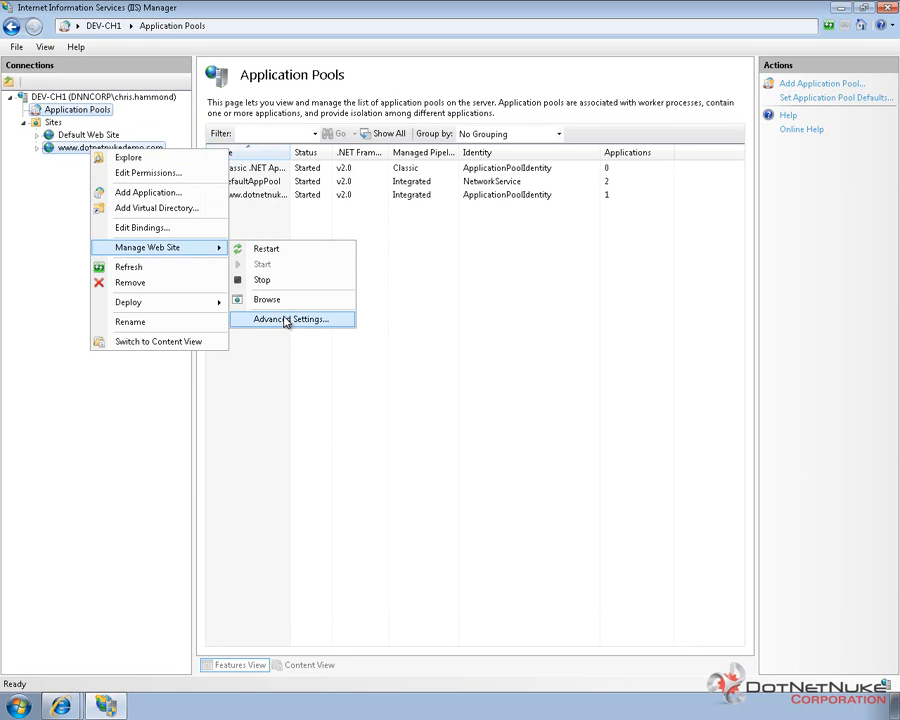
click(290, 320)
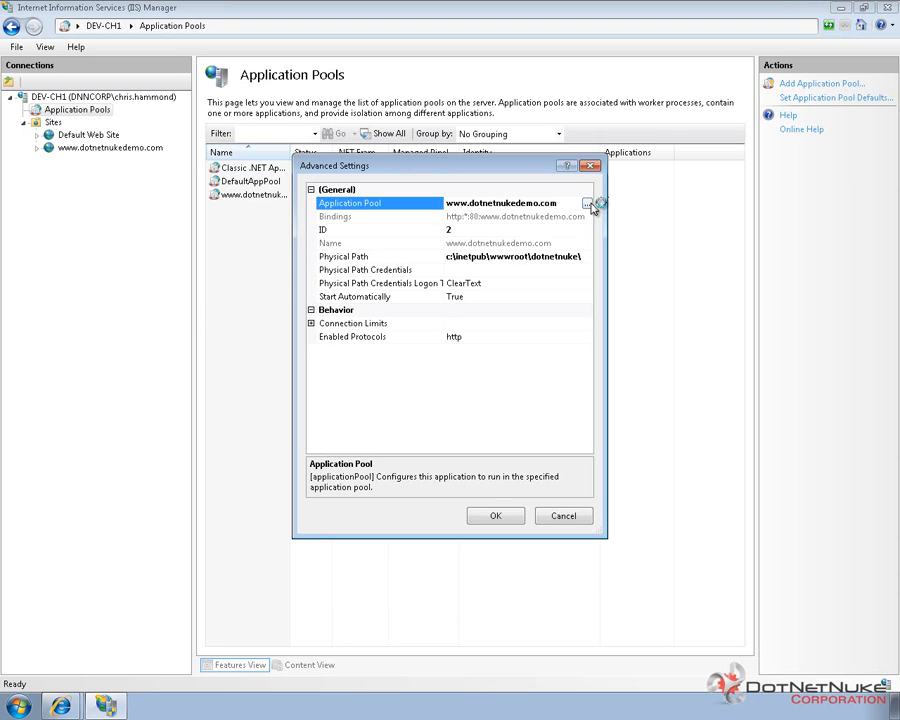
click(588, 204)
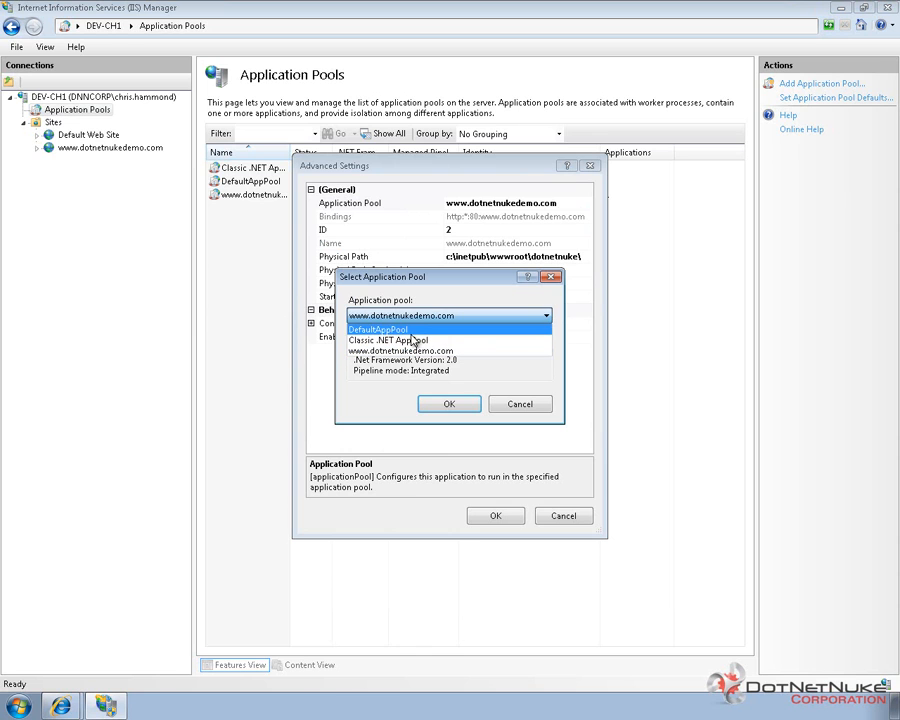
click(378, 328)
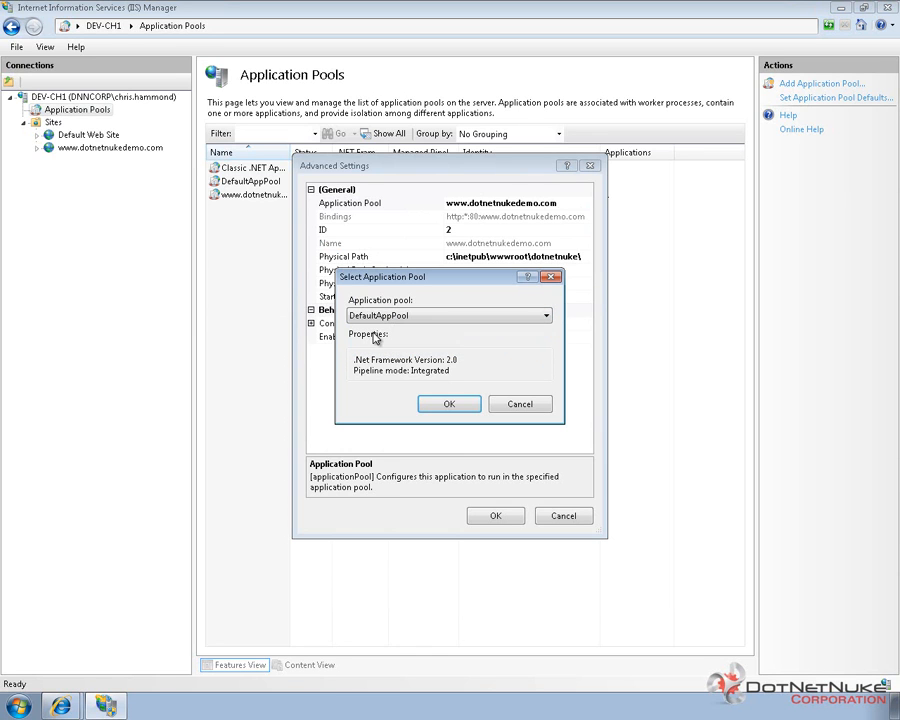
click(448, 404)
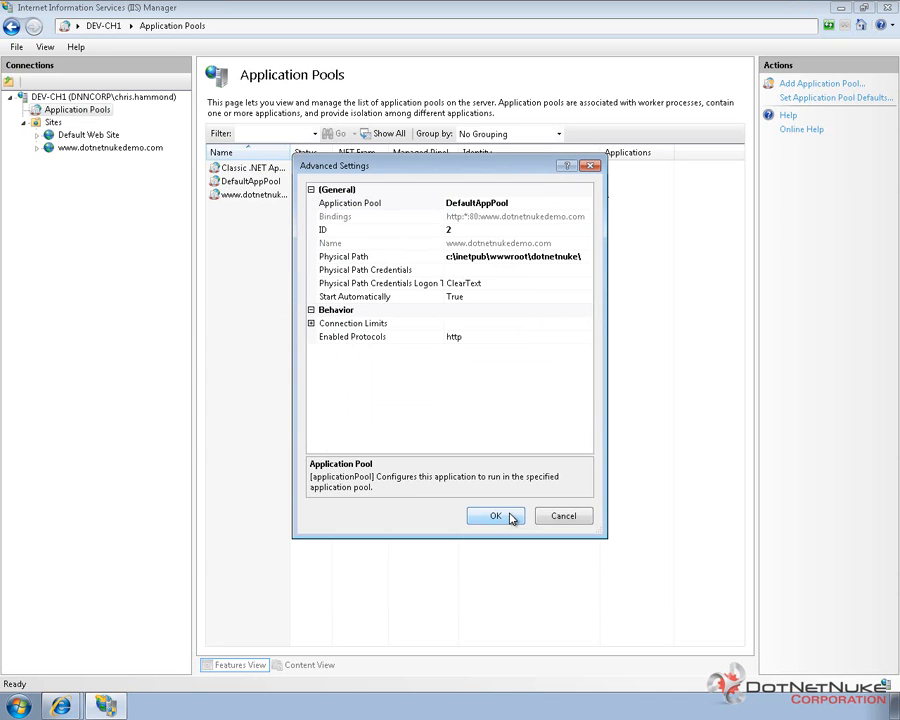
click(496, 516)
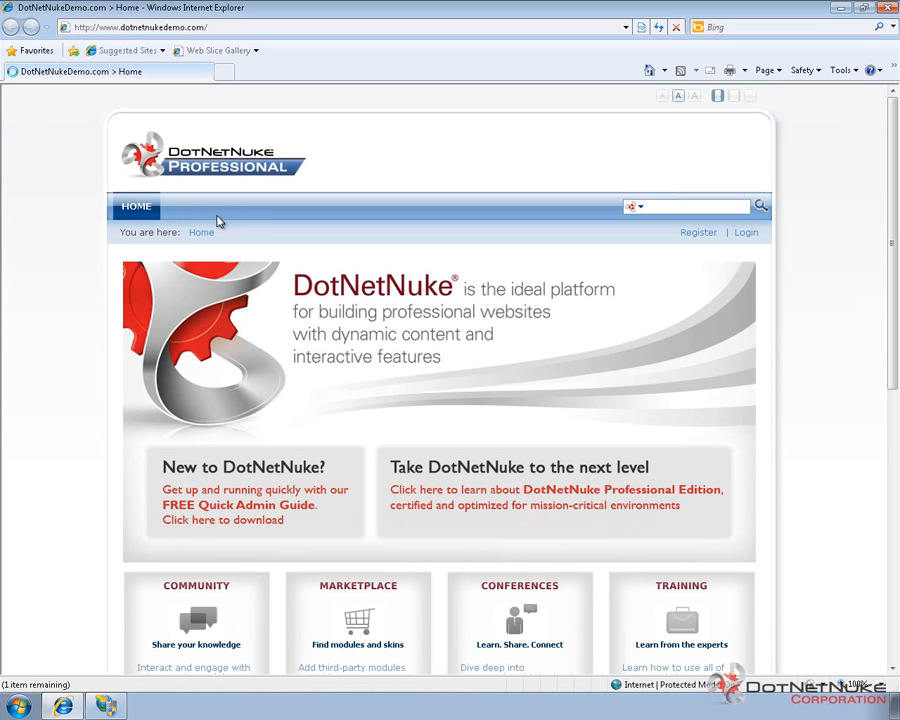
mouse_move(192, 198)
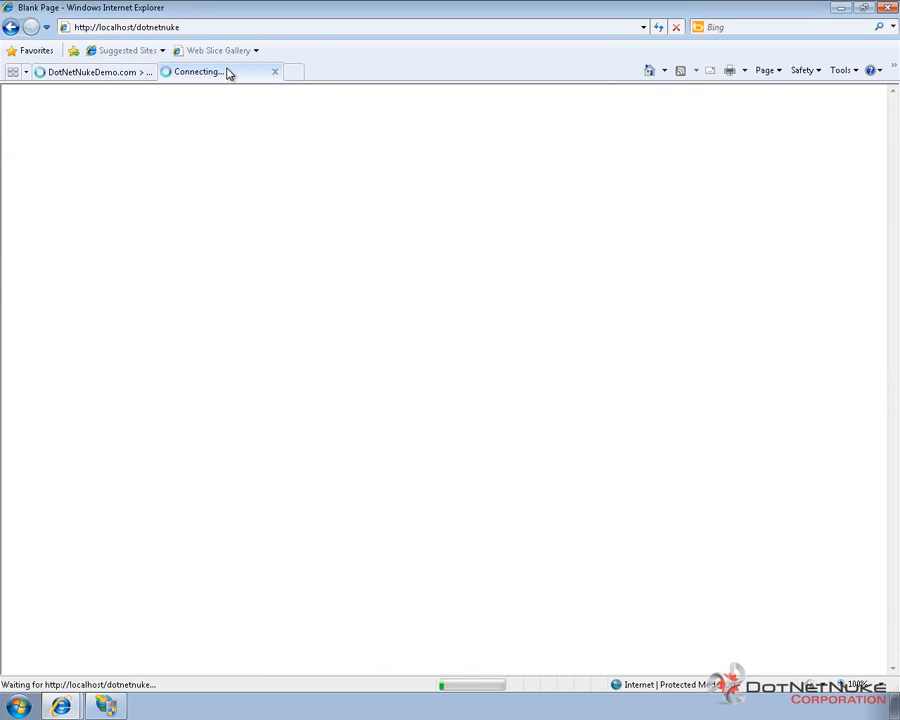
mouse_move(248, 98)
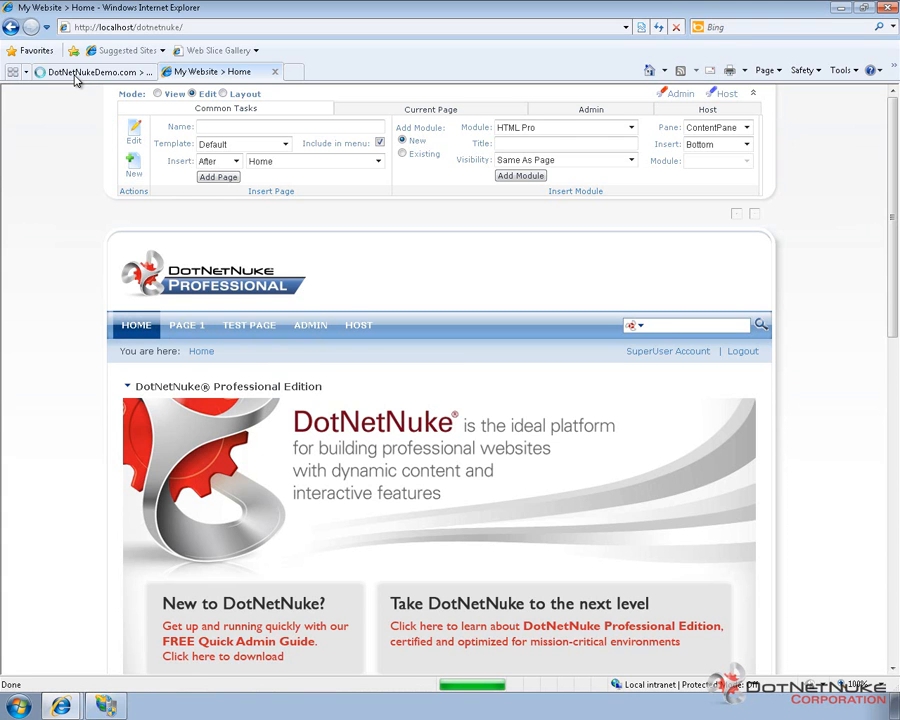
- Return from the localhost/dotnetnuke tab to the DotNetNukeDemo.com portal tab
click(90, 72)
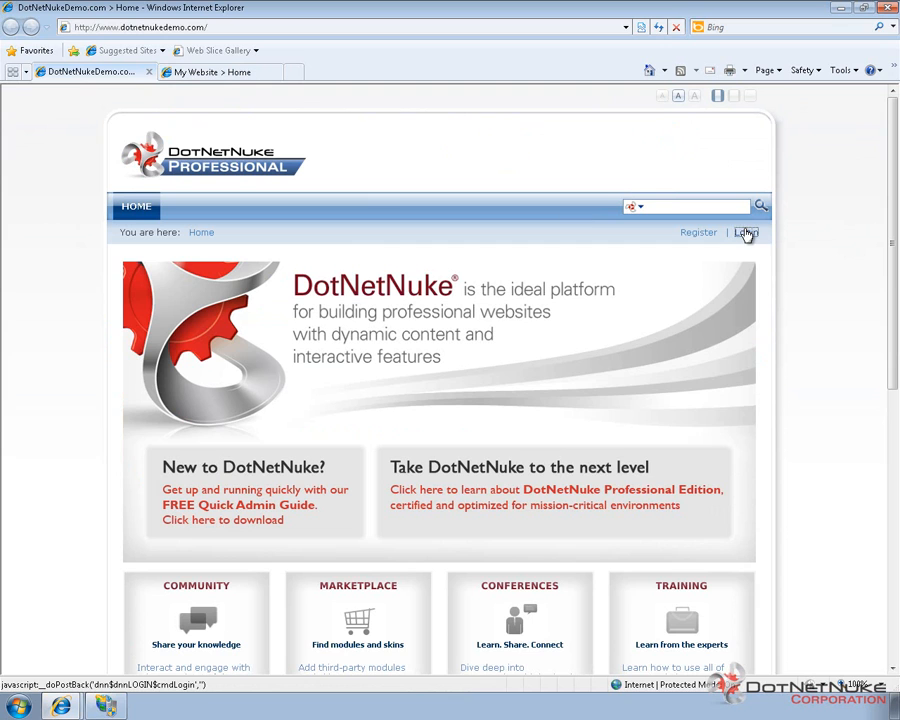
mouse_move(438, 410)
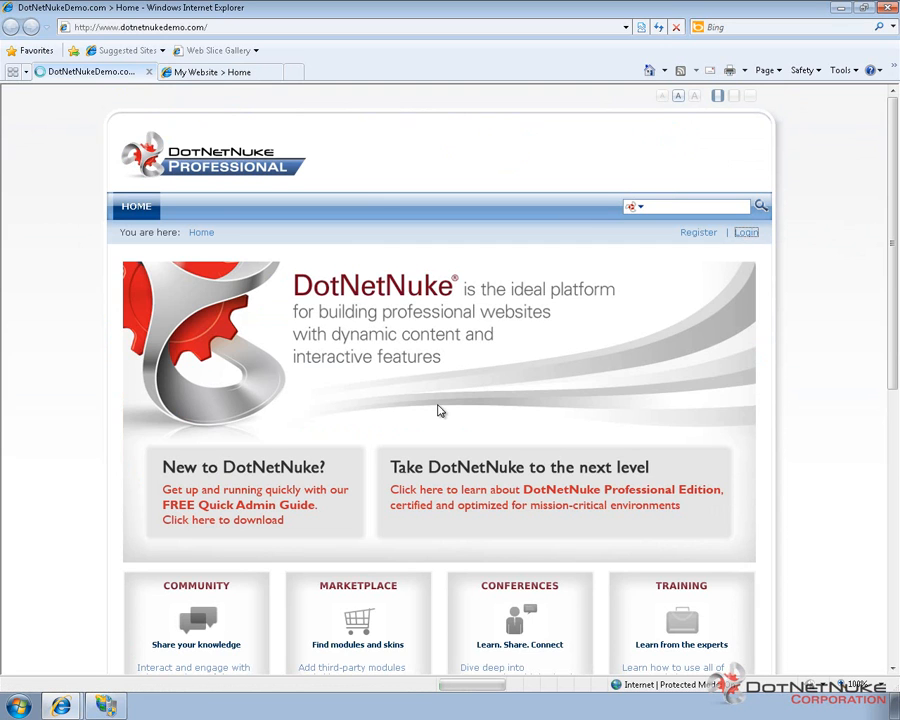
mouse_move(344, 358)
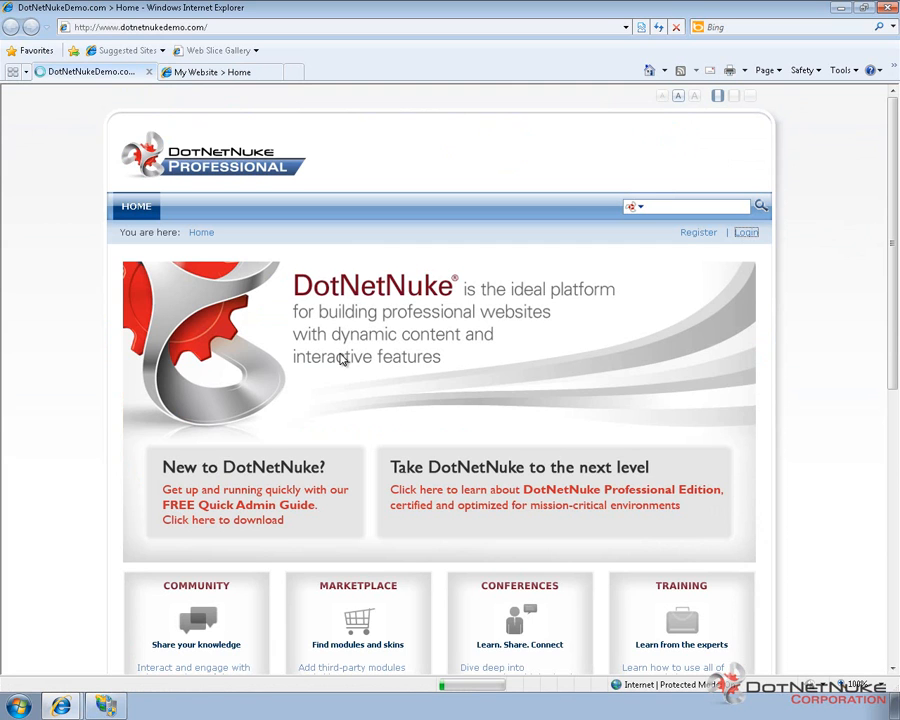
mouse_move(688, 284)
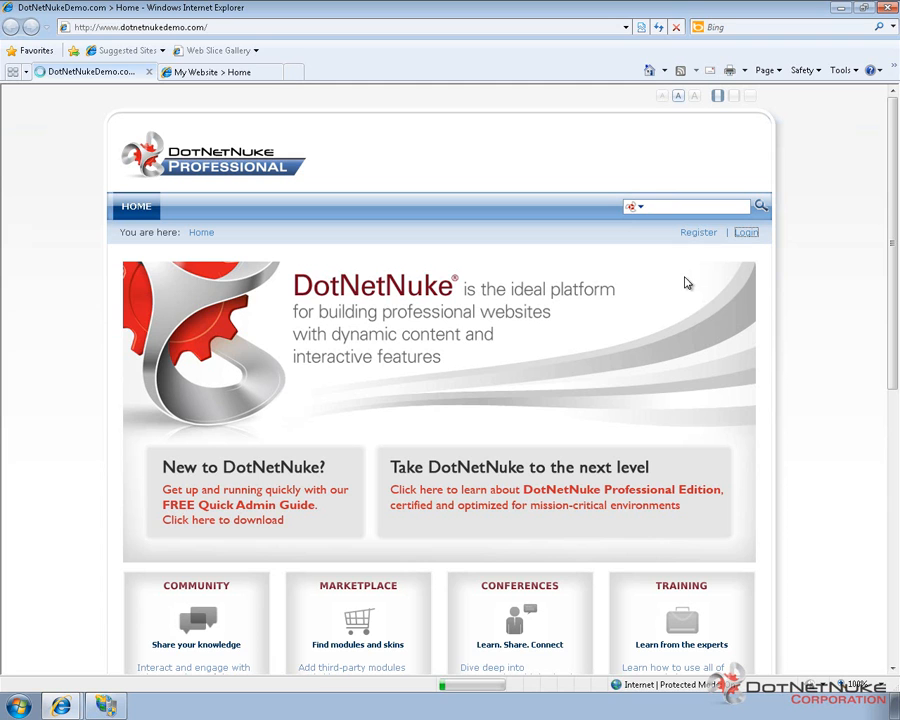
- Sign in to the demo portal as admin with its password; the login fails
click(746, 232)
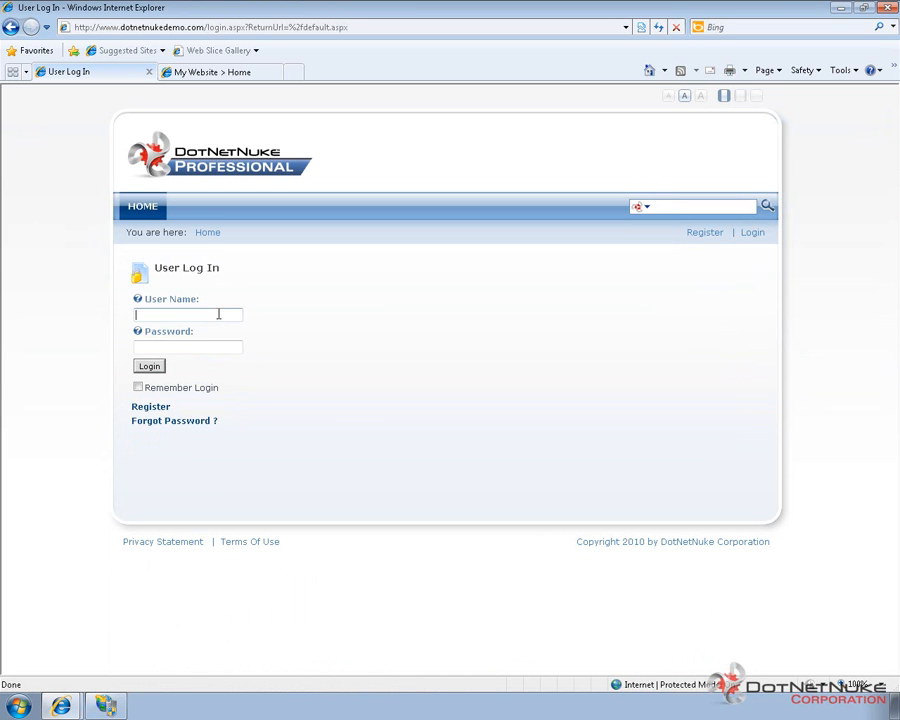
text(admin)
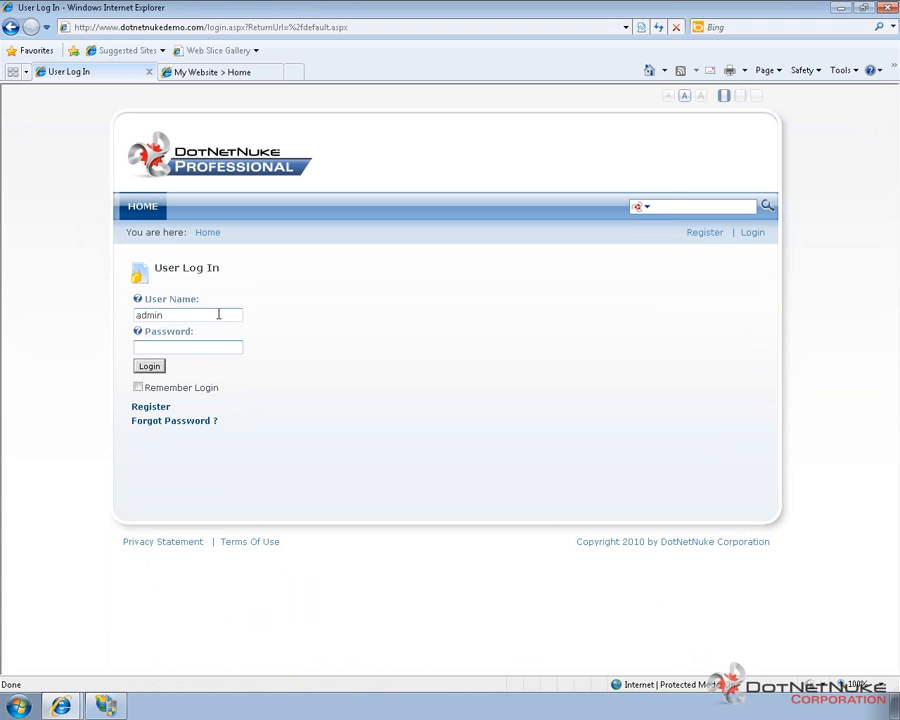
click(148, 364)
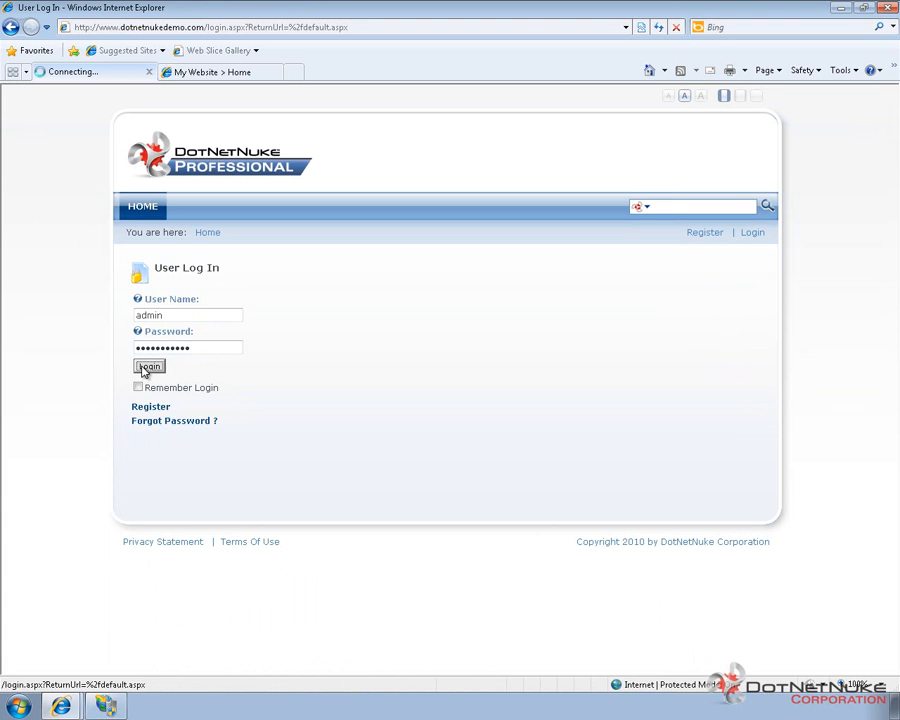
click(148, 364)
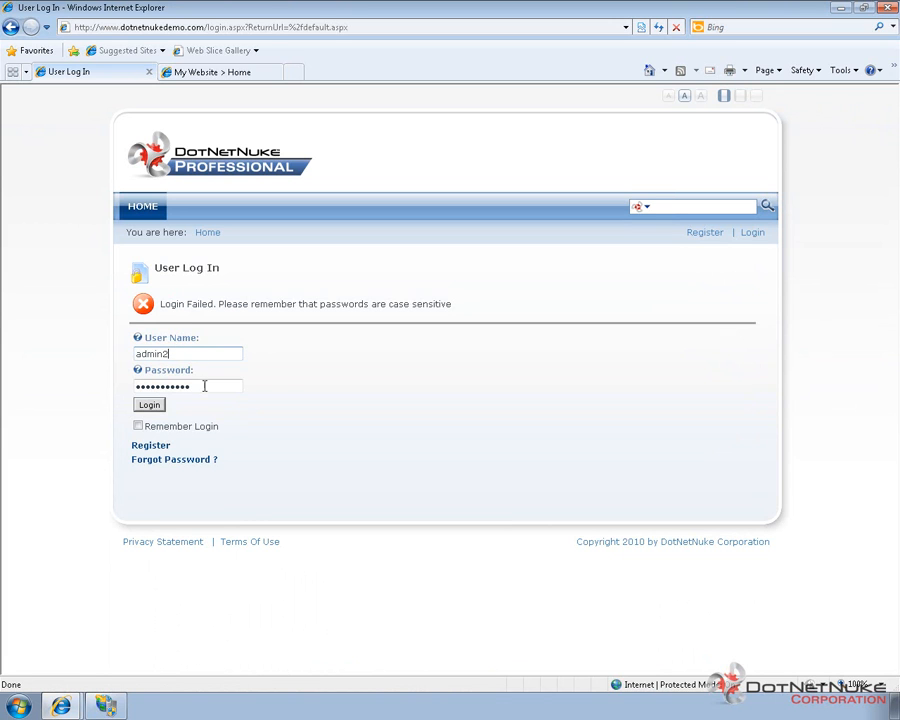
- Sign in again as admin2 with its password, landing on the portal home with admin controls
triple_click(188, 352)
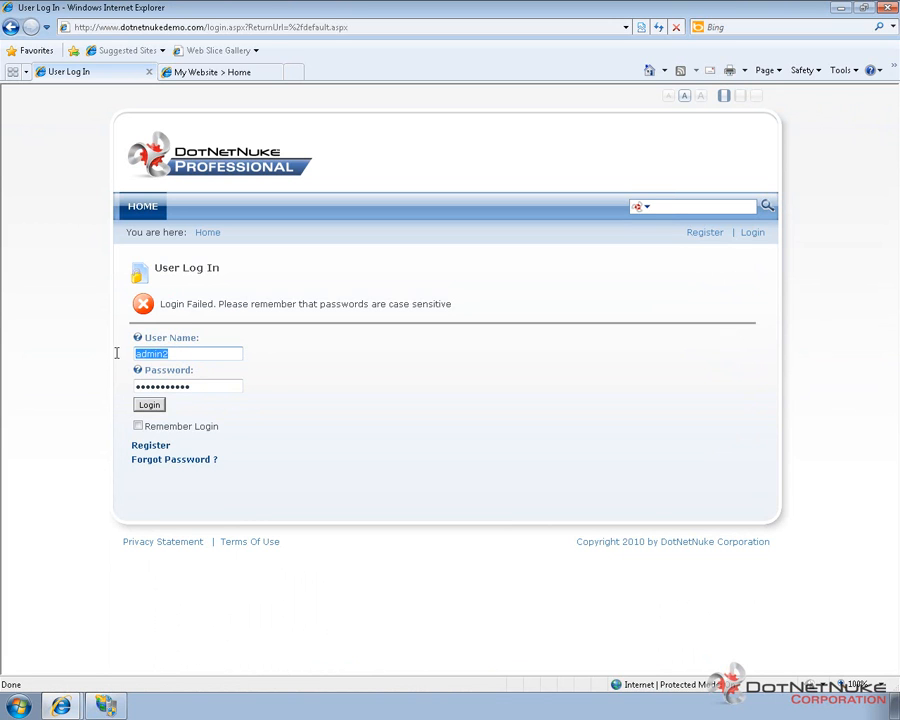
click(148, 404)
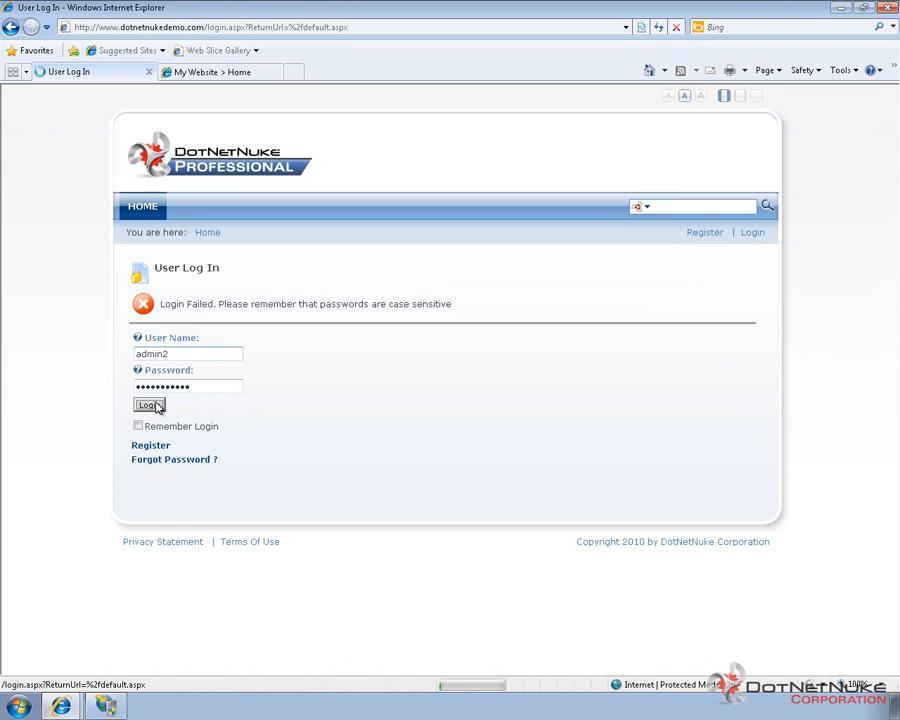
click(148, 404)
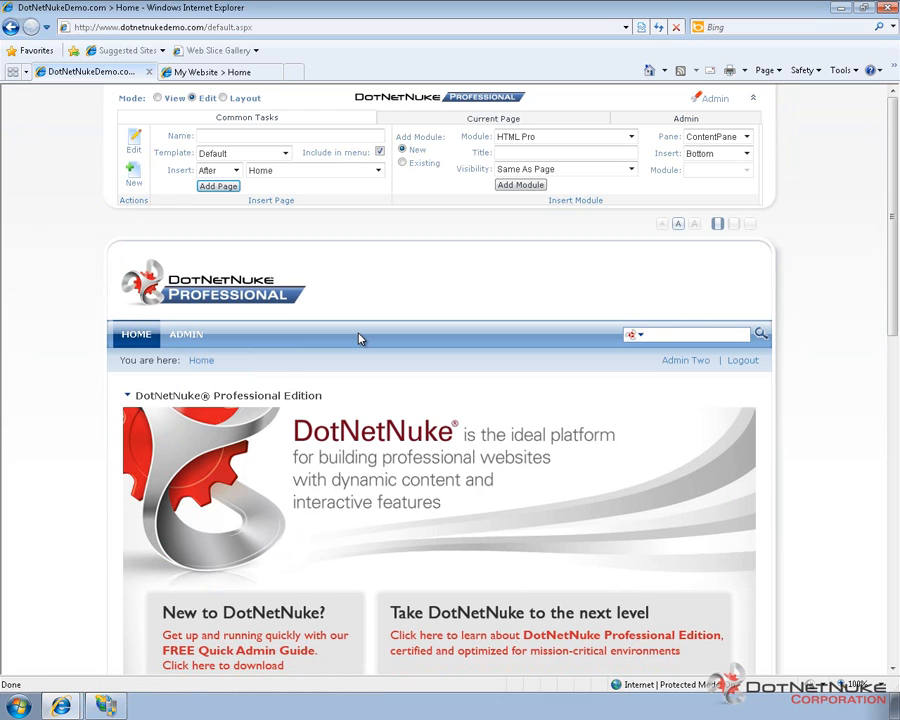
mouse_move(28, 350)
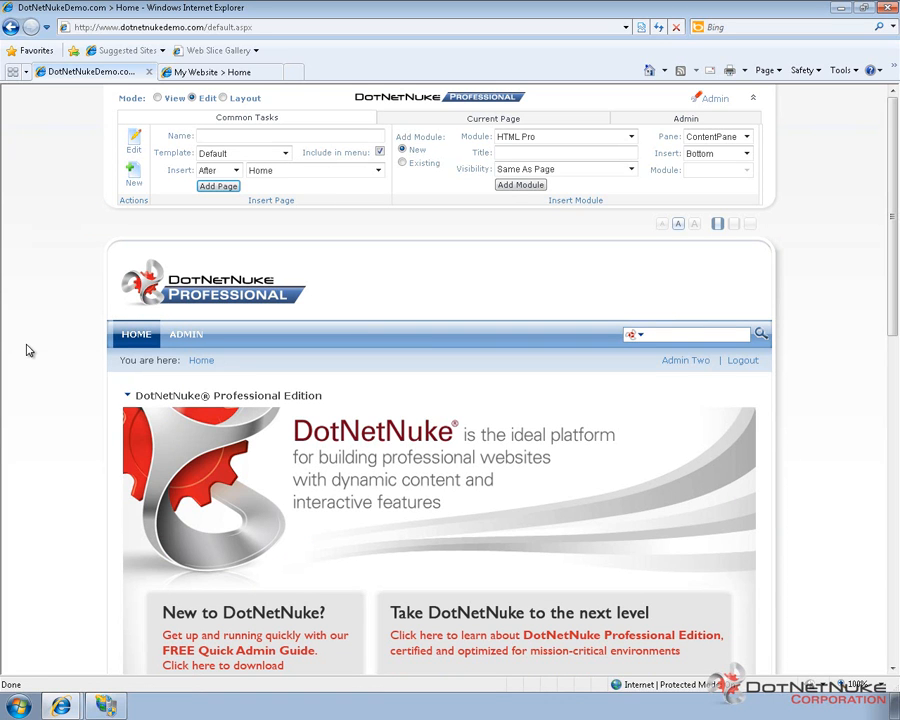